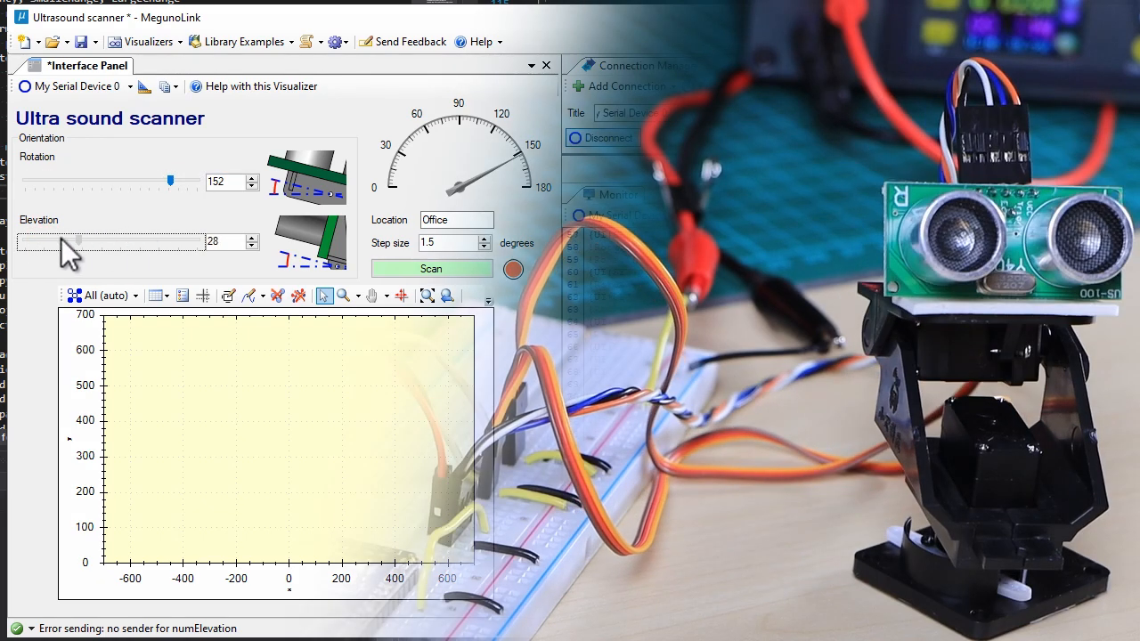
Drag the scanner's Elevation slider down from 28 to 9 on the interface panel.
{"action": "left_click_drag", "start_coordinate": [169, 242], "coordinate": [43, 243]}
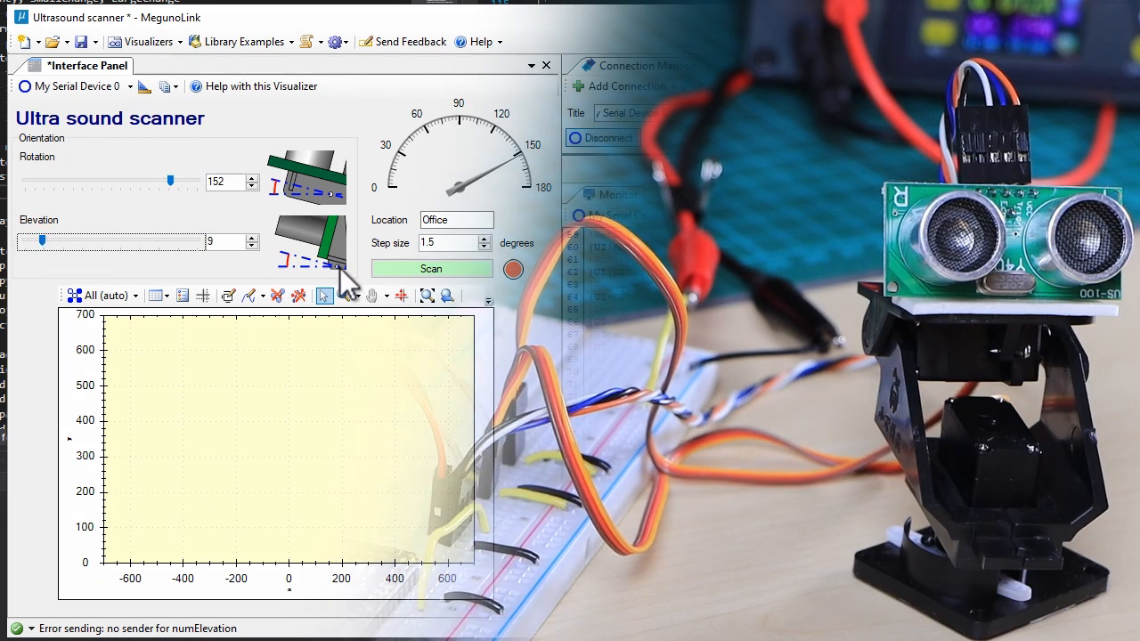
{"action": "left_click", "coordinate": [431, 267]}
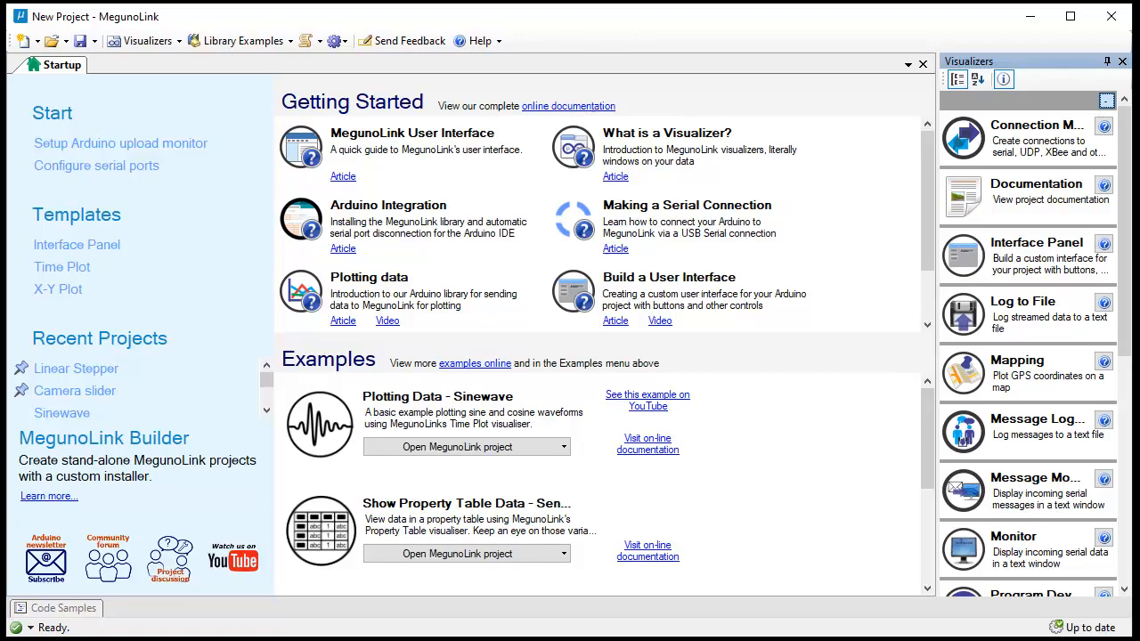
Show the New Project template list to start a Time Plot project.
{"action": "left_click", "coordinate": [56, 41]}
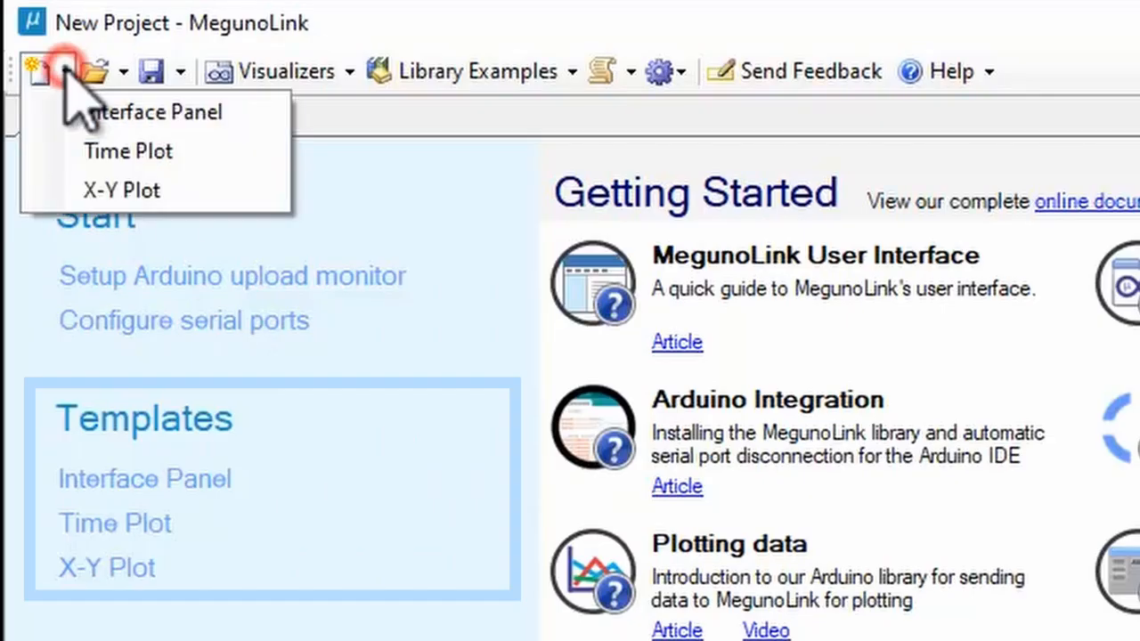
{"action": "mouse_move", "coordinate": [128, 150]}
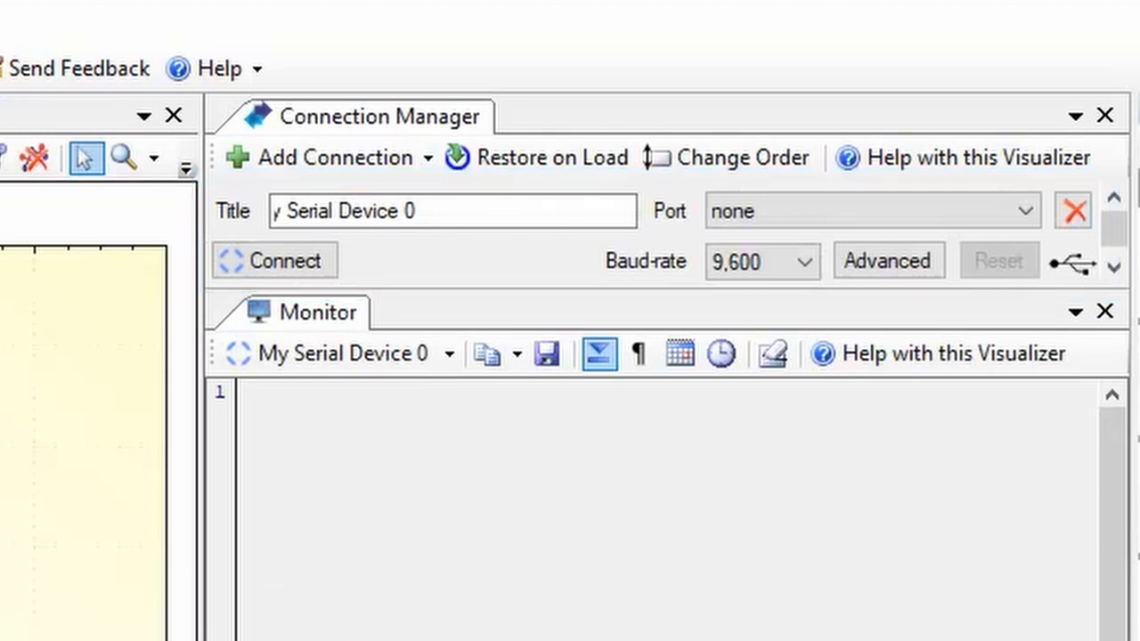
Set the serial connection to 115,200 baud, review Advanced RS232 settings, and accept.
{"action": "left_click", "coordinate": [809, 260]}
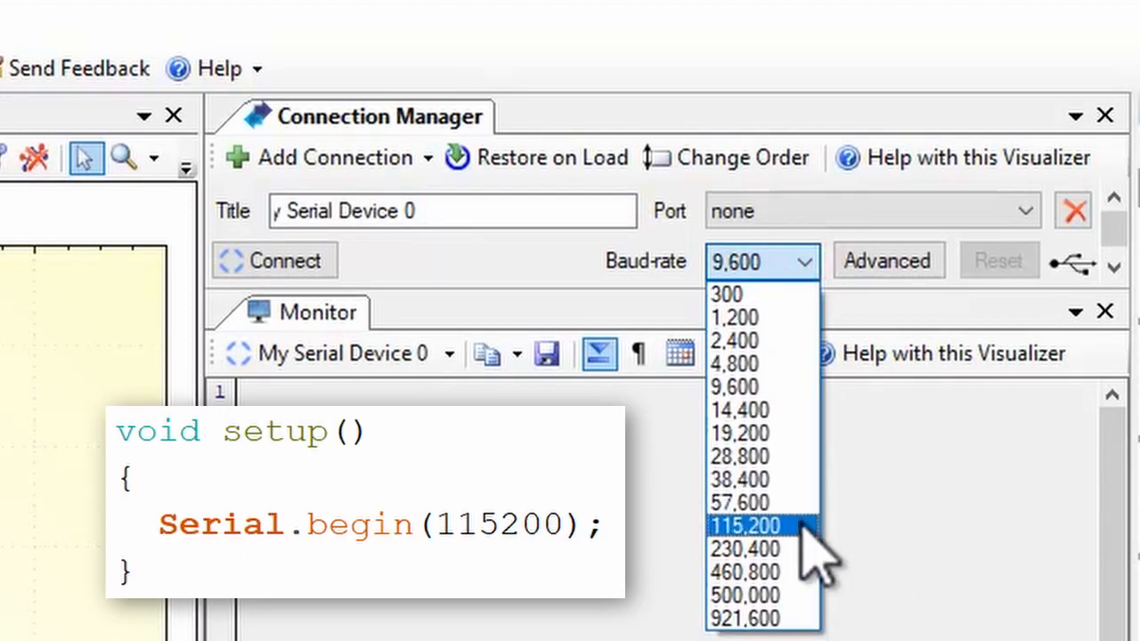
{"action": "left_click", "coordinate": [746, 524]}
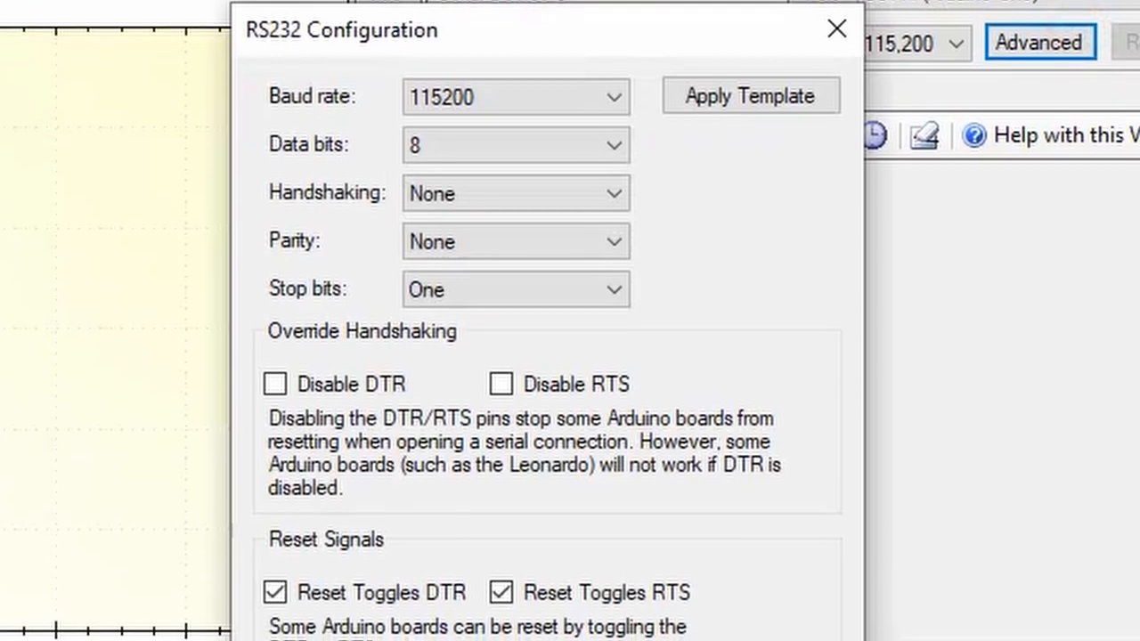
{"action": "scroll", "scroll_direction": "down", "scroll_amount": 3}
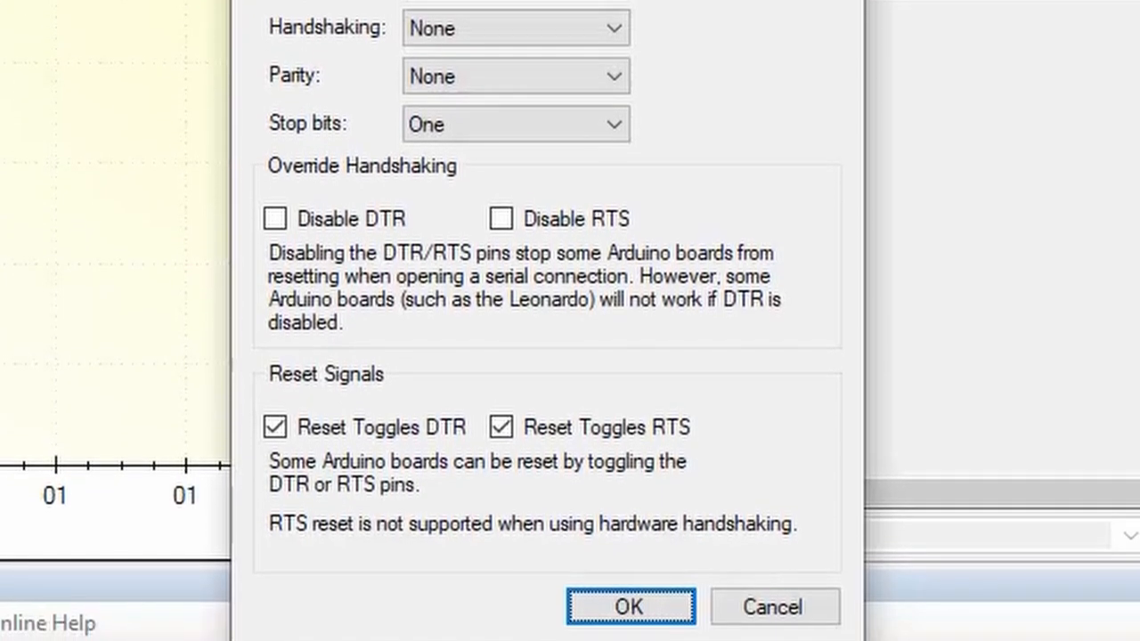
{"action": "left_click", "coordinate": [630, 605]}
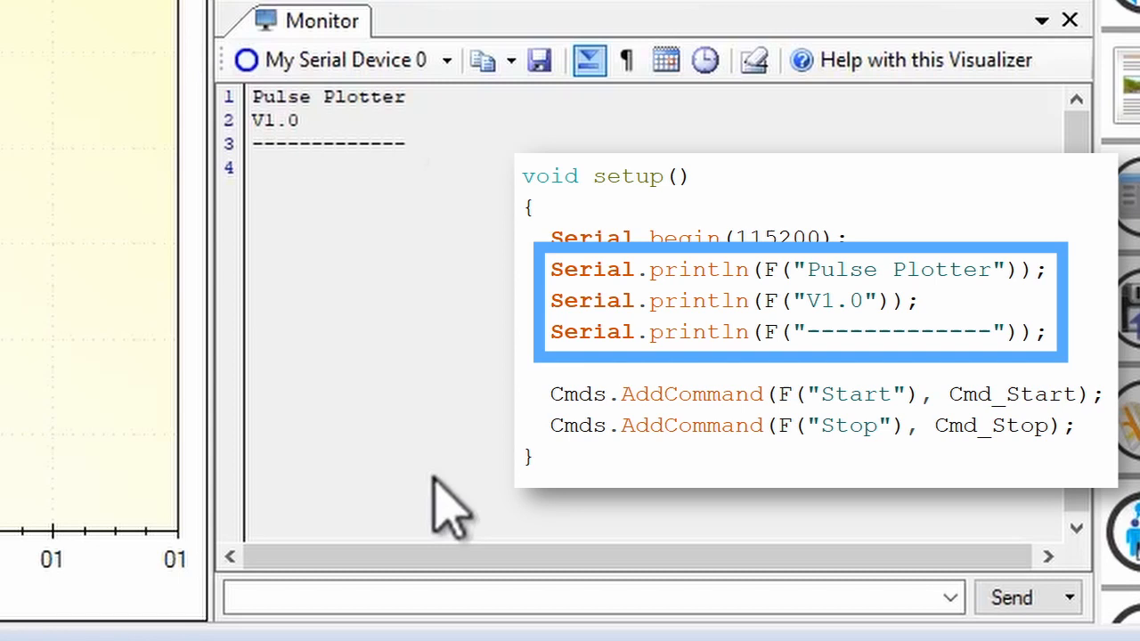
Send !Start then !Stop from the Monitor so Voltage data lines stream in.
{"action": "left_click", "coordinate": [456, 599]}
{"action": "type", "text": "!Stop"}
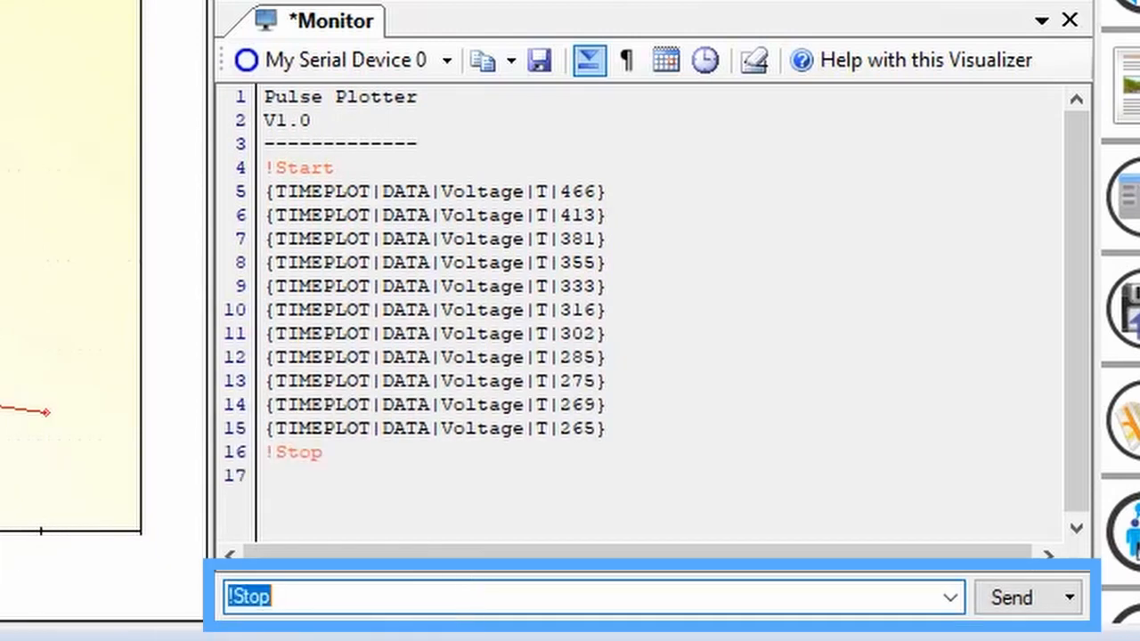
{"action": "left_click_drag", "start_coordinate": [263, 193], "coordinate": [604, 428]}
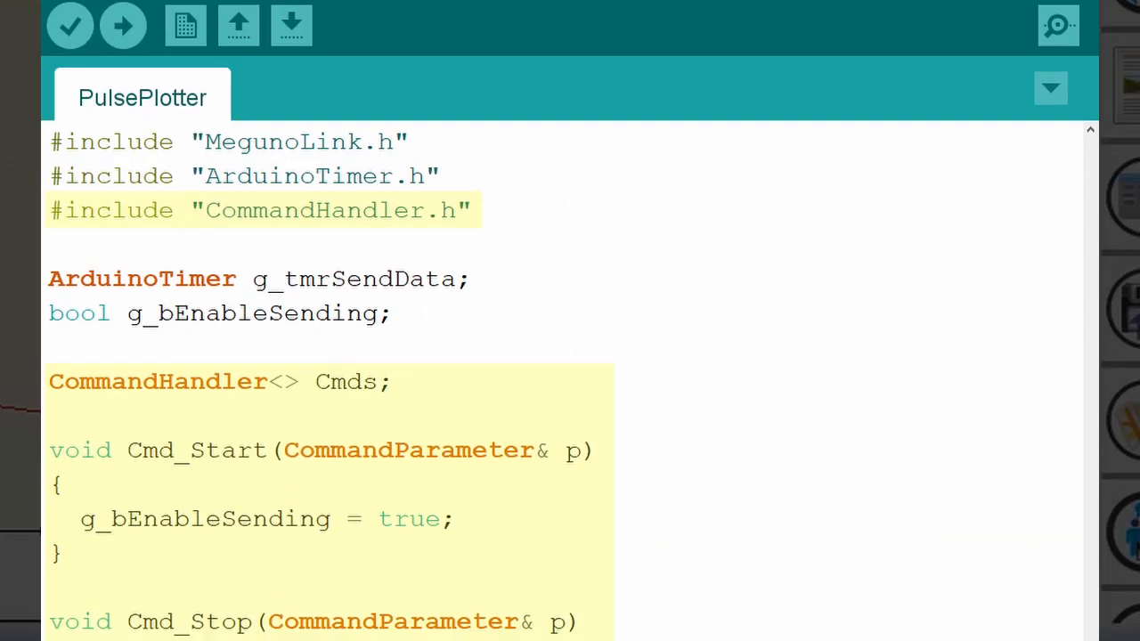
{"action": "scroll", "scroll_direction": "up", "scroll_amount": 3}
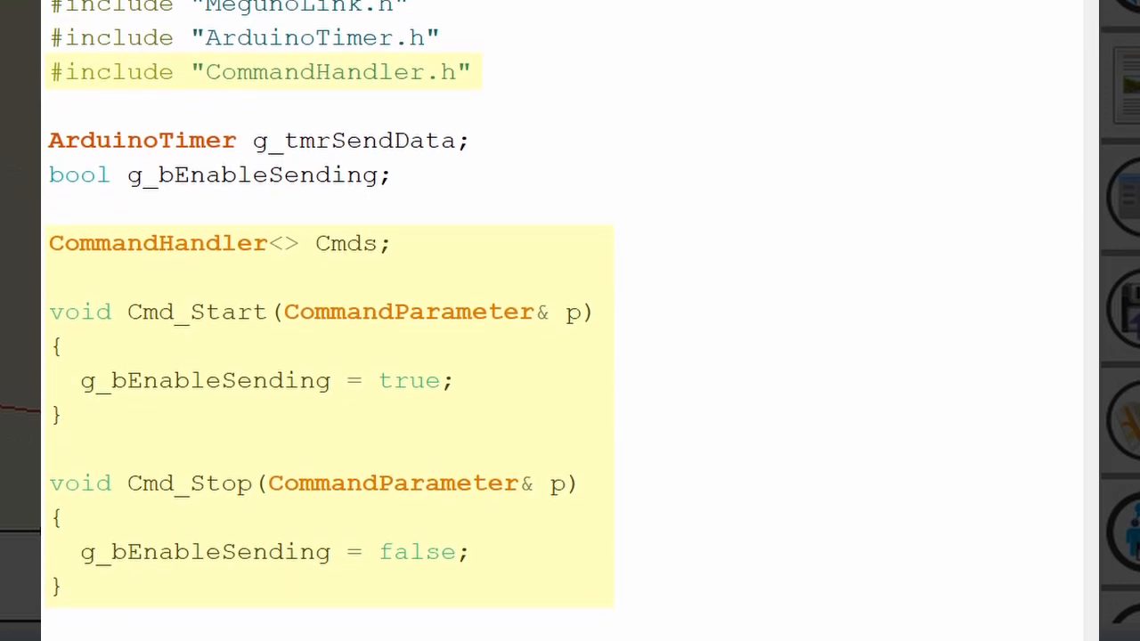
{"action": "scroll", "scroll_direction": "down", "scroll_amount": 3}
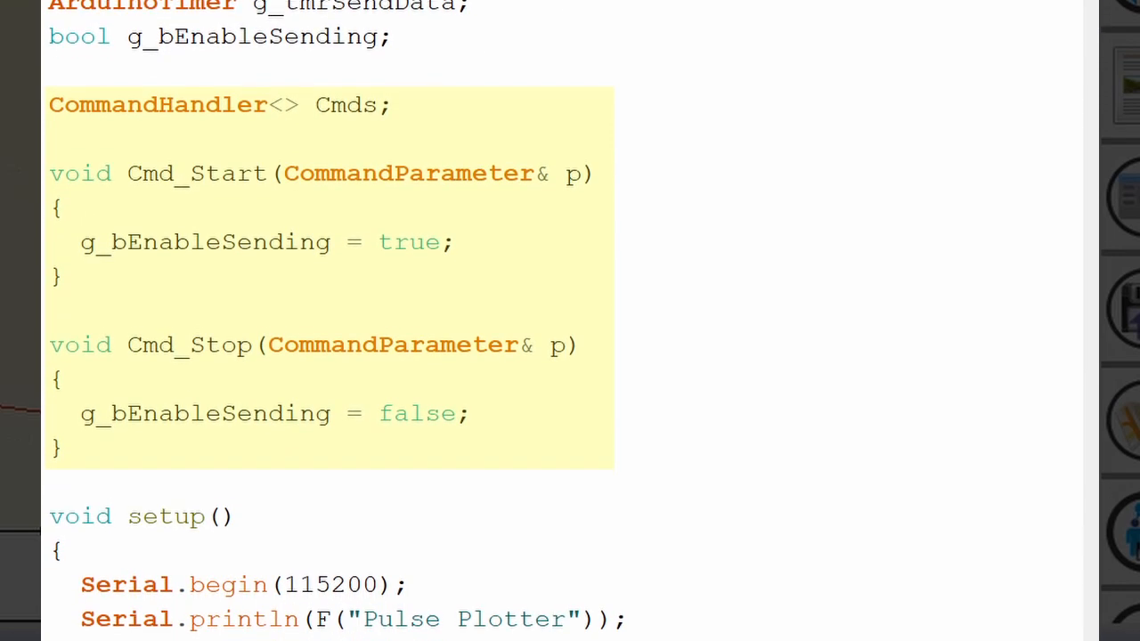
{"action": "scroll", "scroll_direction": "down", "scroll_amount": 3}
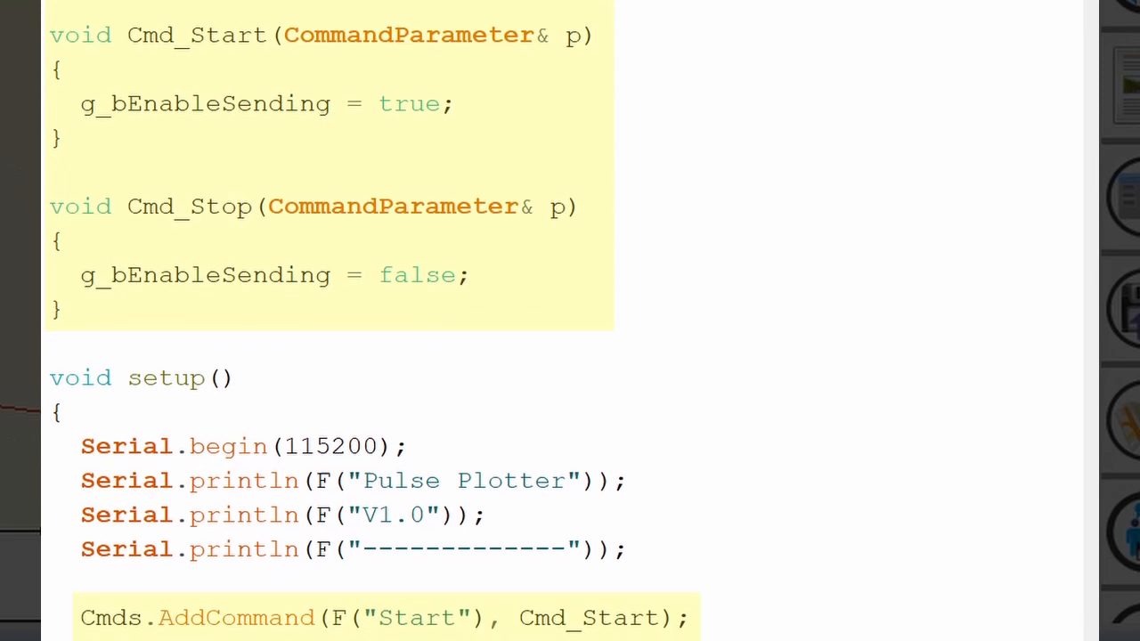
{"action": "scroll", "scroll_direction": "down", "scroll_amount": 3}
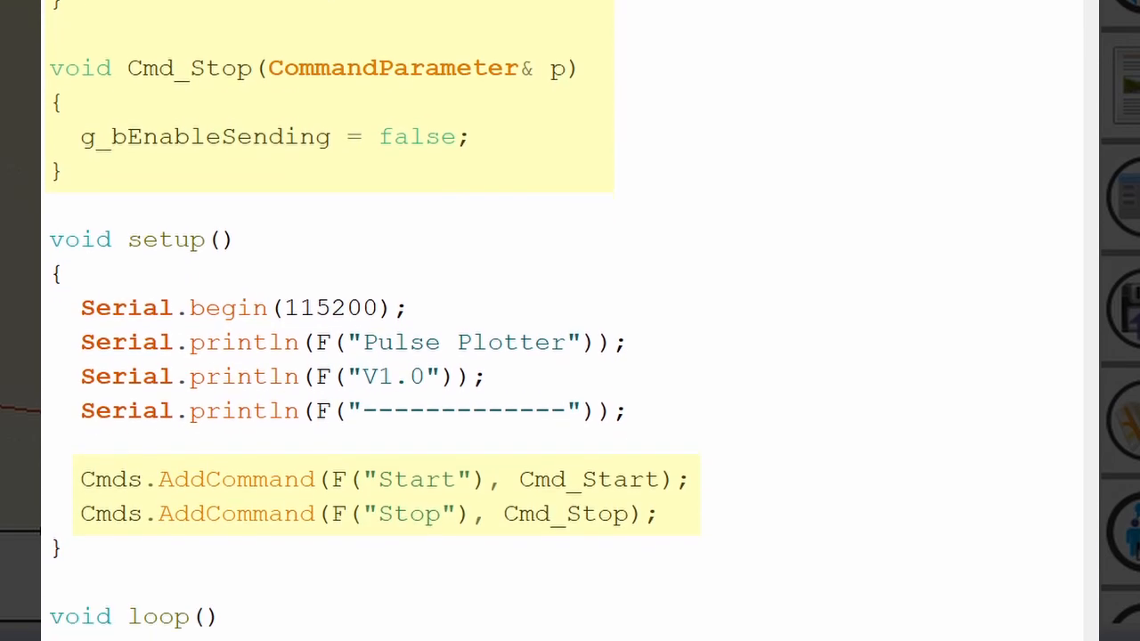
{"action": "scroll", "scroll_direction": "down", "scroll_amount": 3}
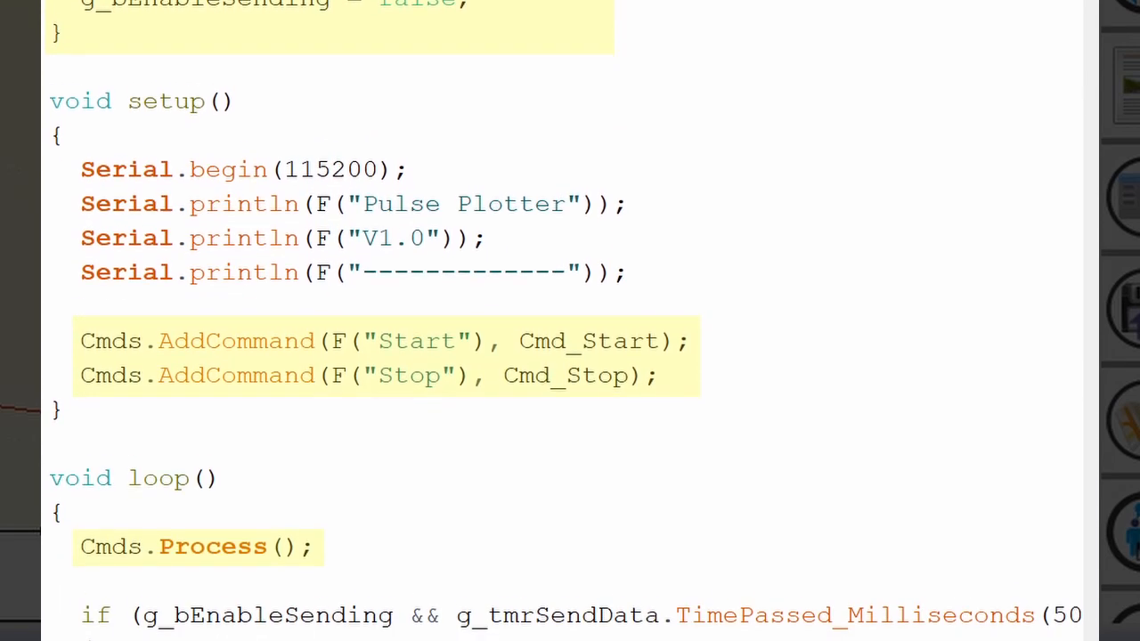
{"action": "scroll", "scroll_direction": "down", "scroll_amount": 3}
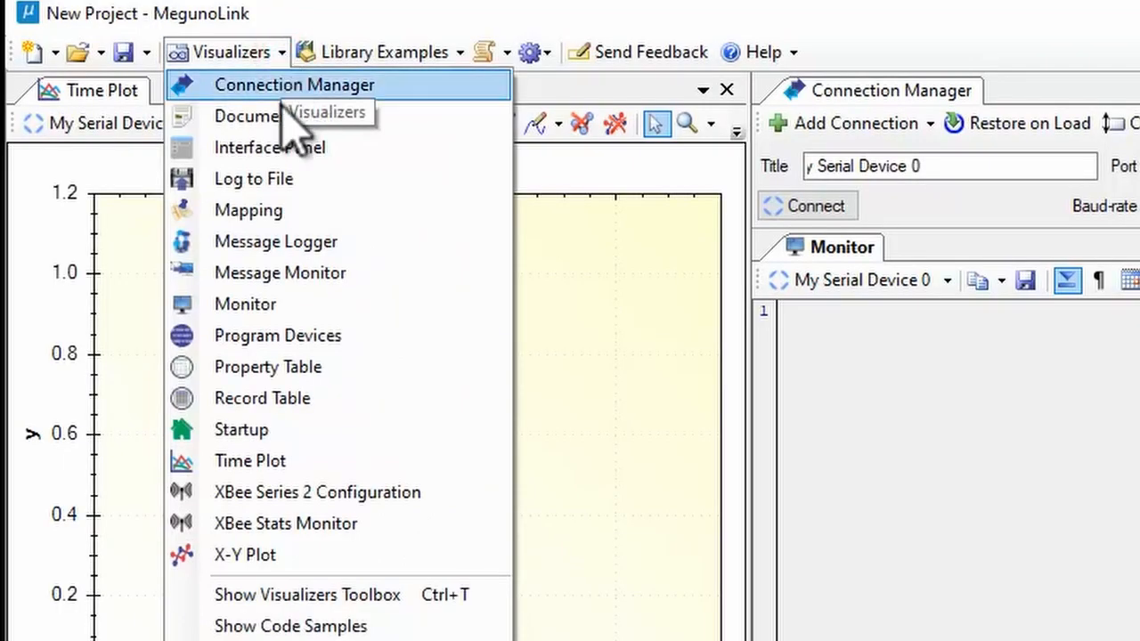
Add an X-Y Plot visualizer to the project and auto-hide it as a side tab.
{"action": "left_click", "coordinate": [244, 556]}
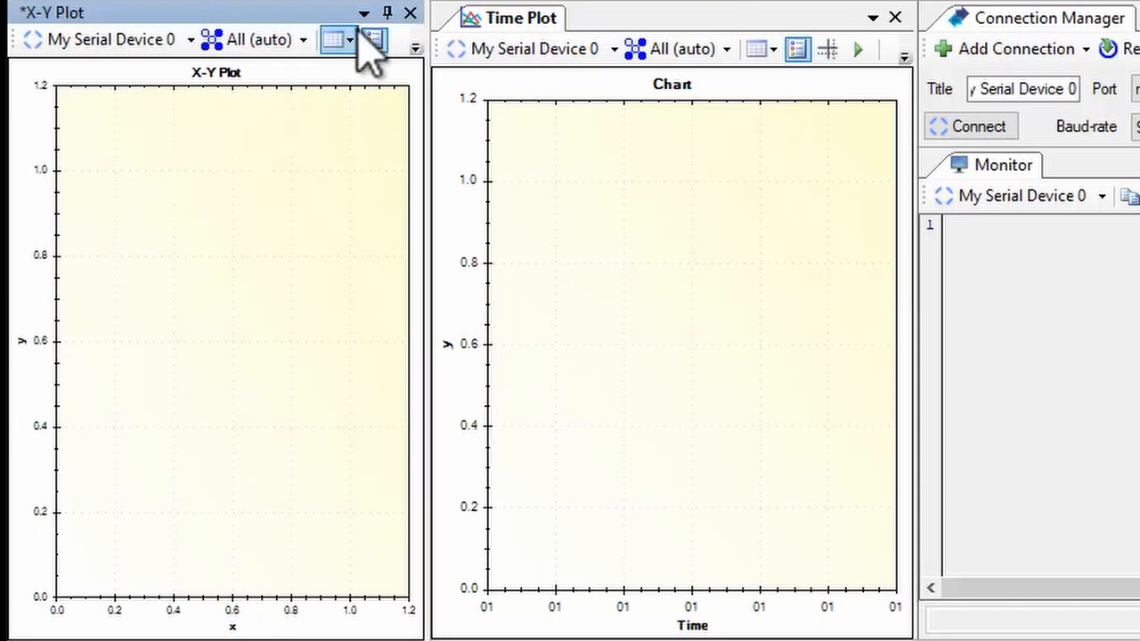
{"action": "left_click", "coordinate": [410, 13]}
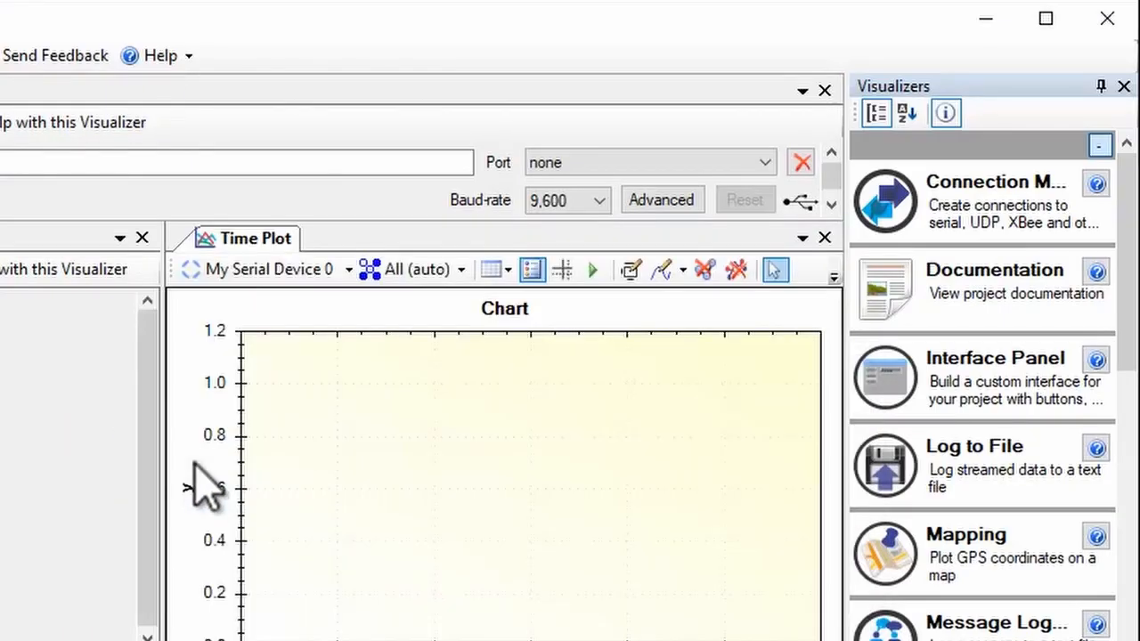
{"action": "mouse_move", "coordinate": [164, 442]}
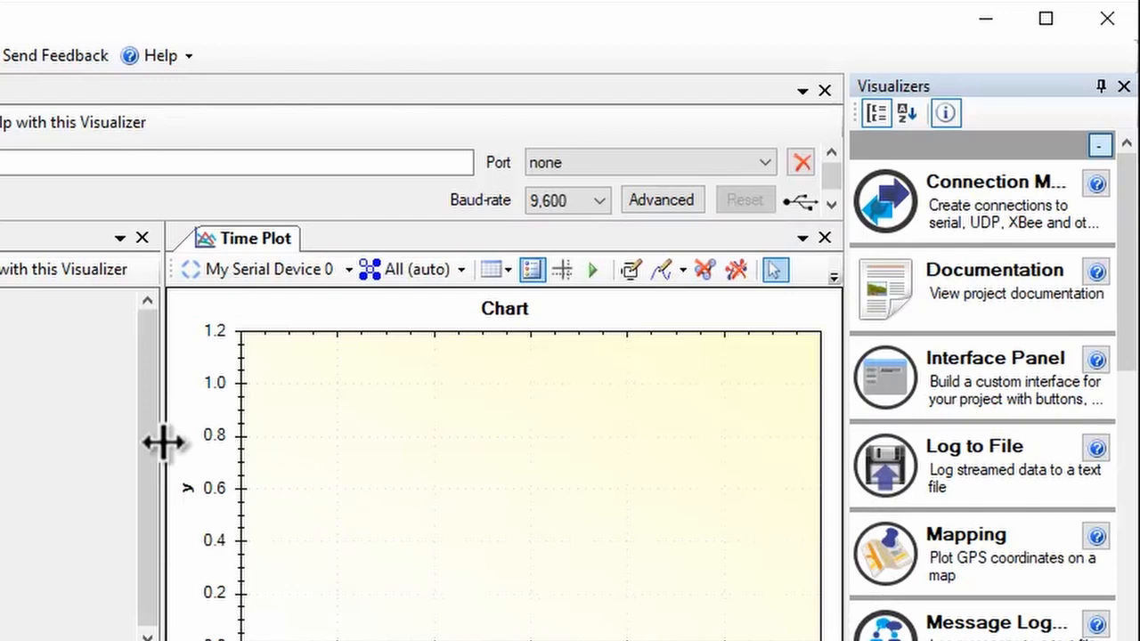
Drag the Time Plot's left splitter right so the Connection Manager and Monitor widen.
{"action": "left_click_drag", "start_coordinate": [163, 442], "coordinate": [302, 441]}
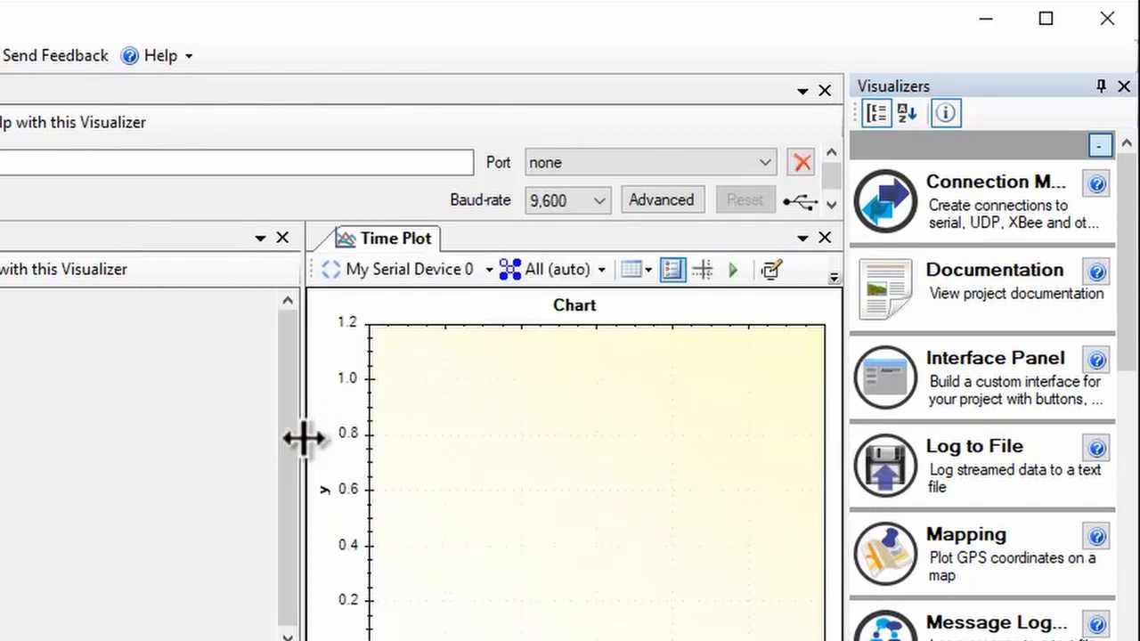
{"action": "mouse_move", "coordinate": [383, 436]}
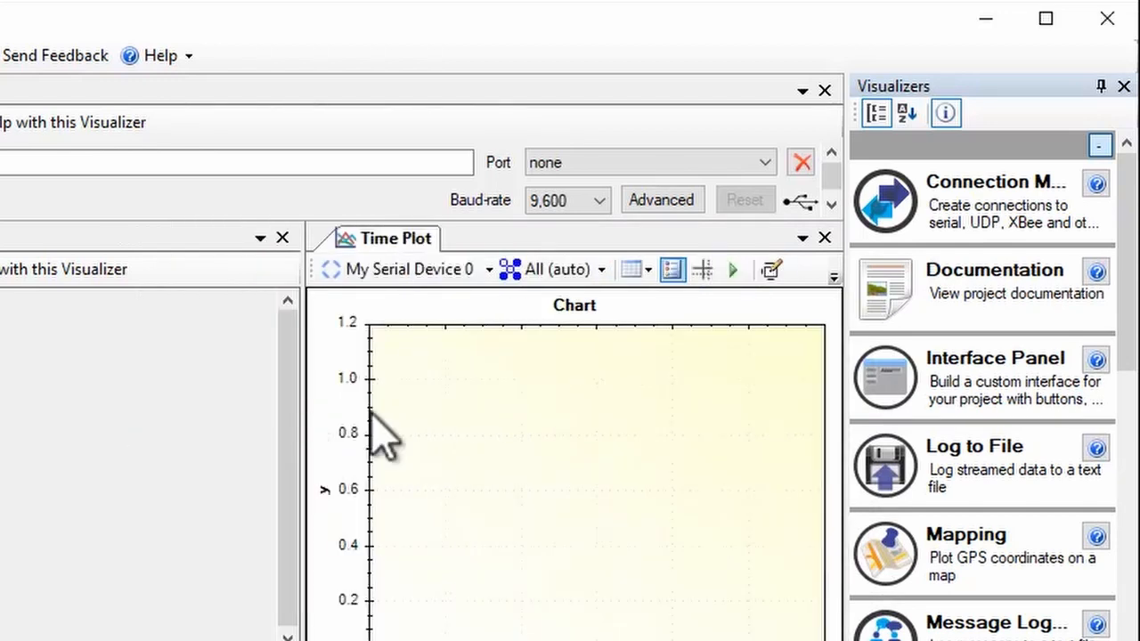
{"action": "left_click", "coordinate": [1119, 91]}
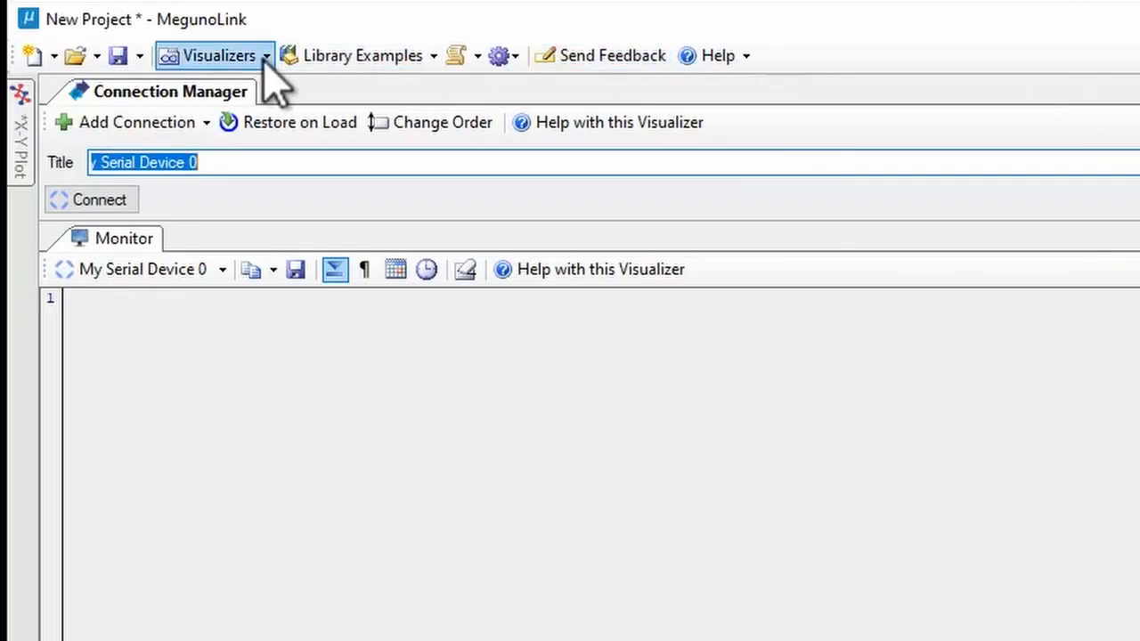
Save the current project layout through Save as Template.
{"action": "left_click", "coordinate": [213, 55]}
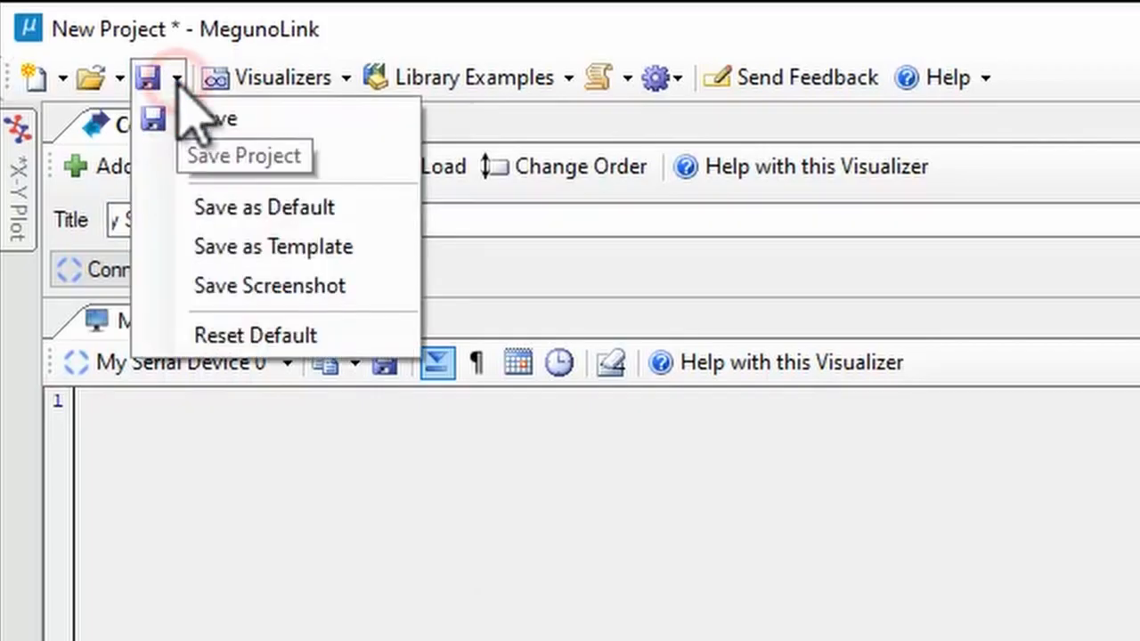
{"action": "mouse_move", "coordinate": [275, 246]}
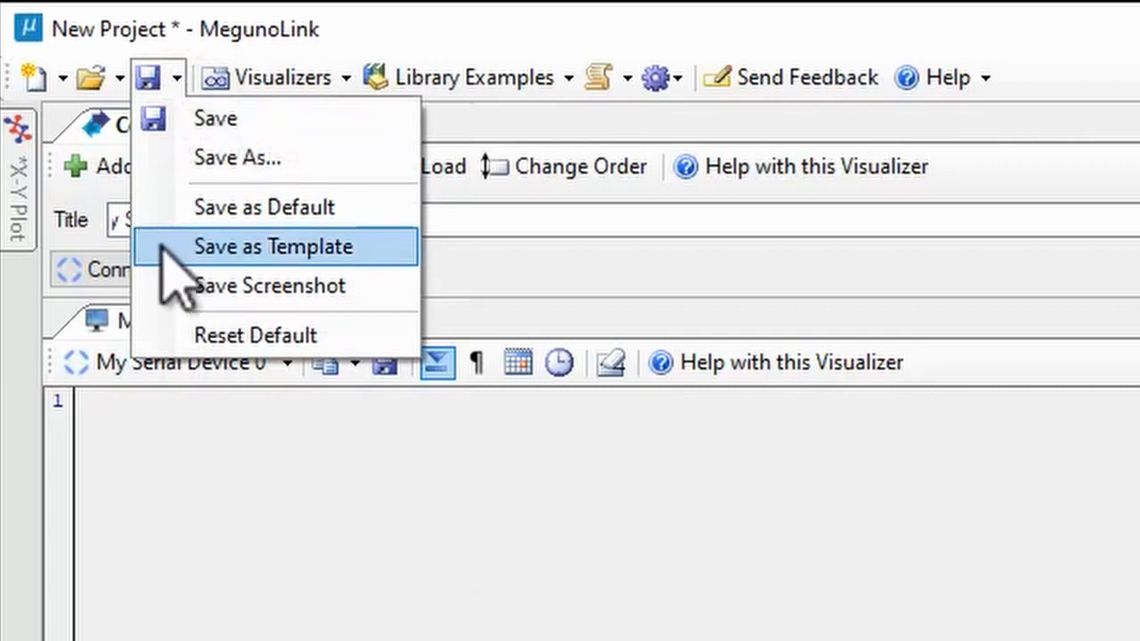
{"action": "left_click", "coordinate": [274, 246]}
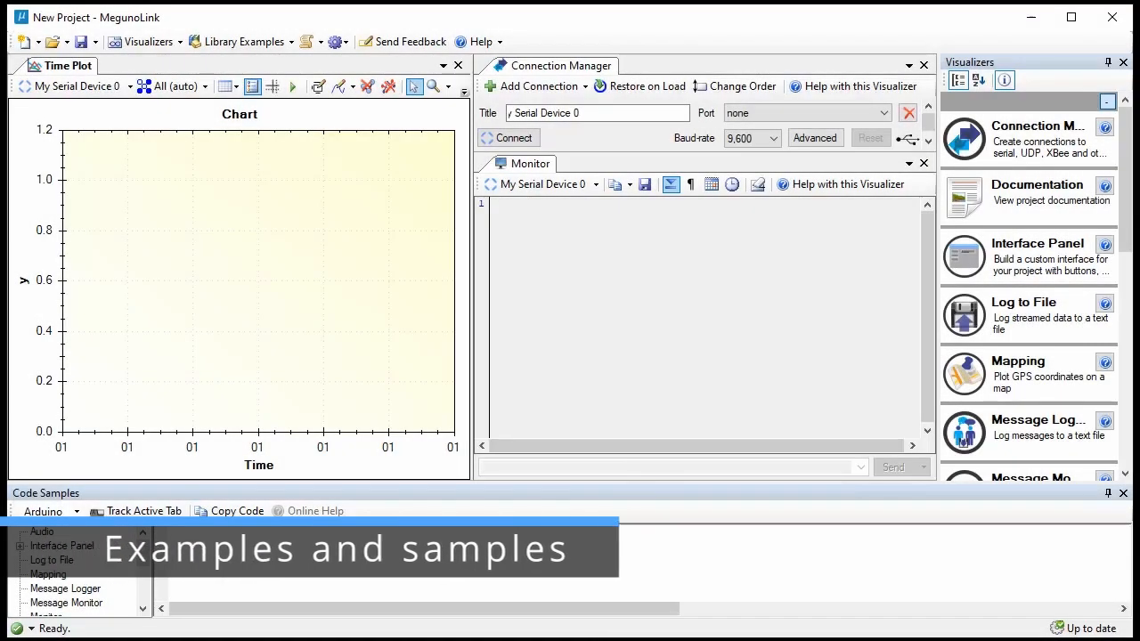
{"action": "mouse_move", "coordinate": [573, 495]}
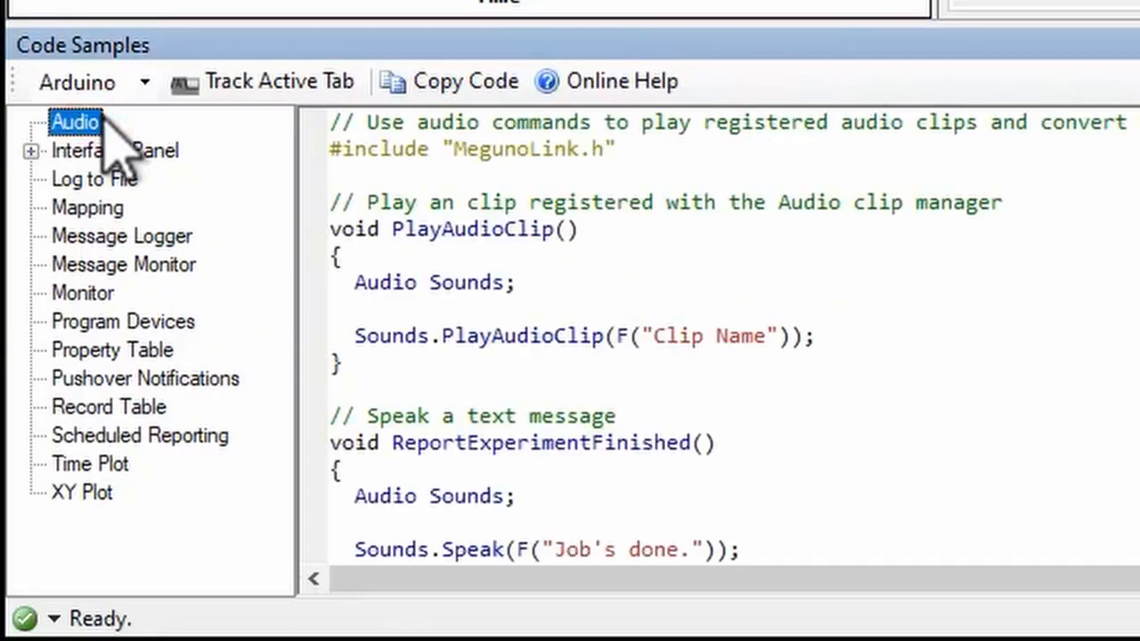
View the Message Monitor and Property Table code samples, then reach the Library Examples list.
{"action": "left_click", "coordinate": [123, 264]}
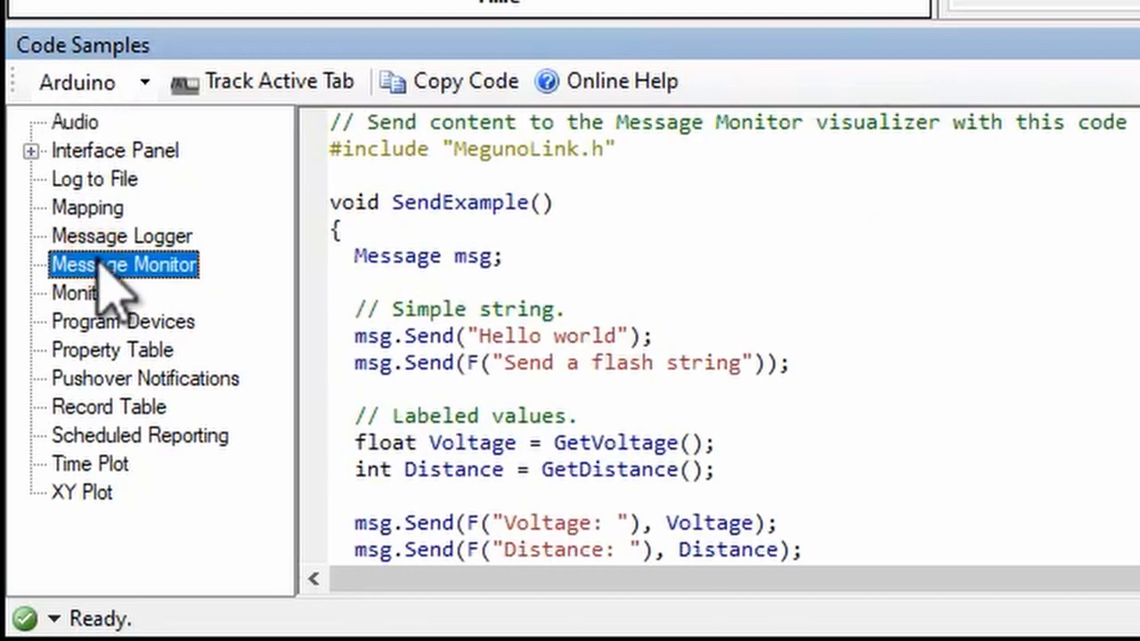
{"action": "left_click", "coordinate": [112, 349]}
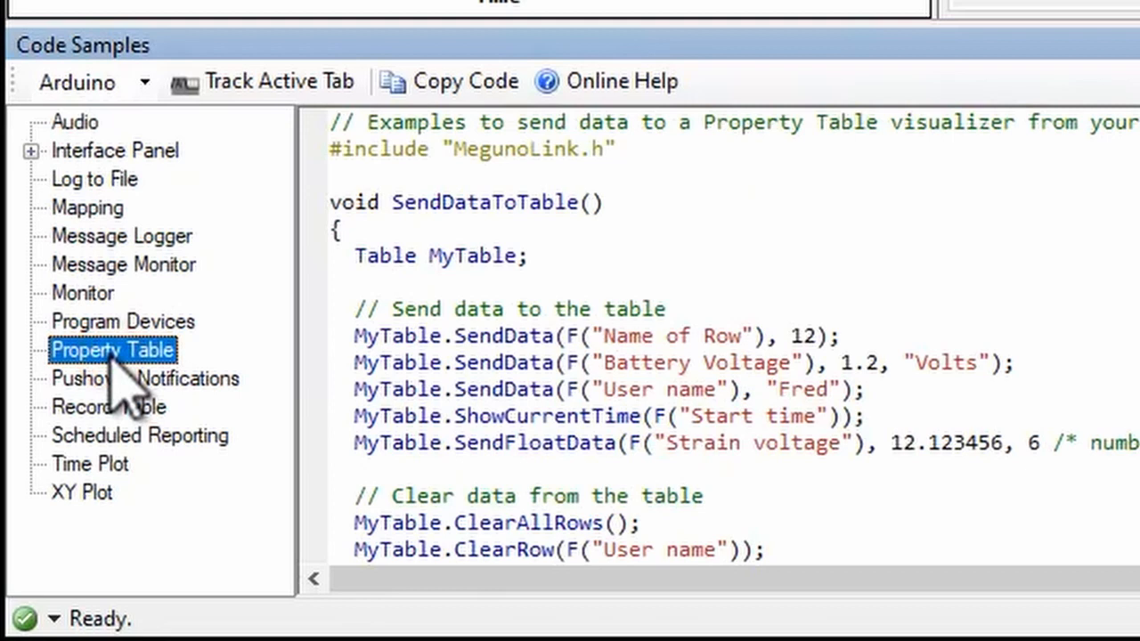
{"action": "mouse_move", "coordinate": [610, 82]}
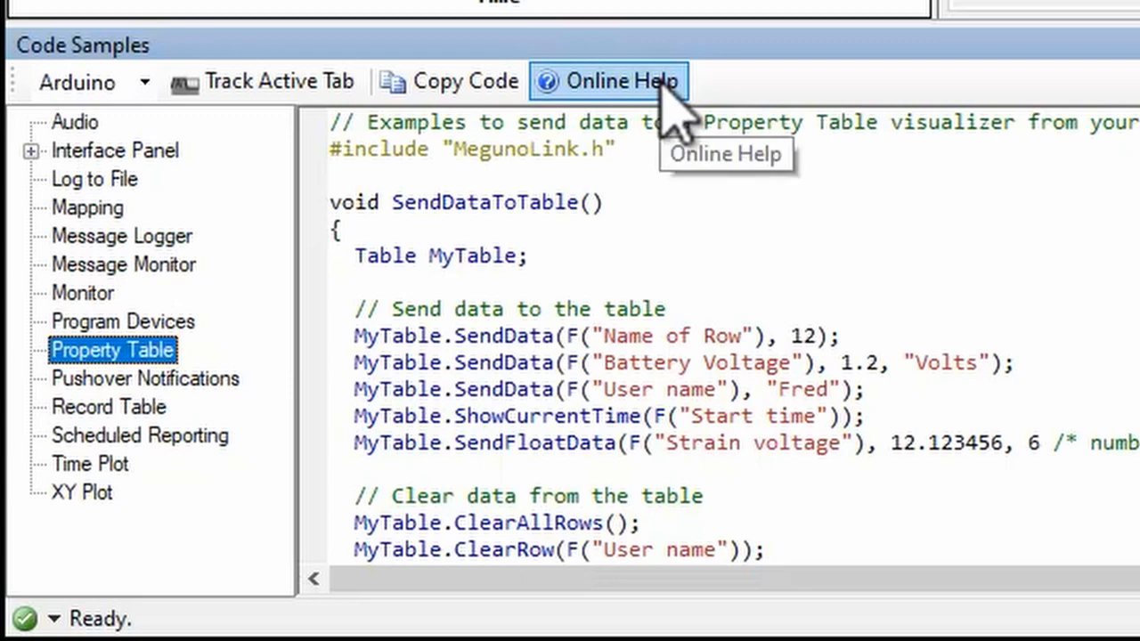
{"action": "mouse_move", "coordinate": [453, 228]}
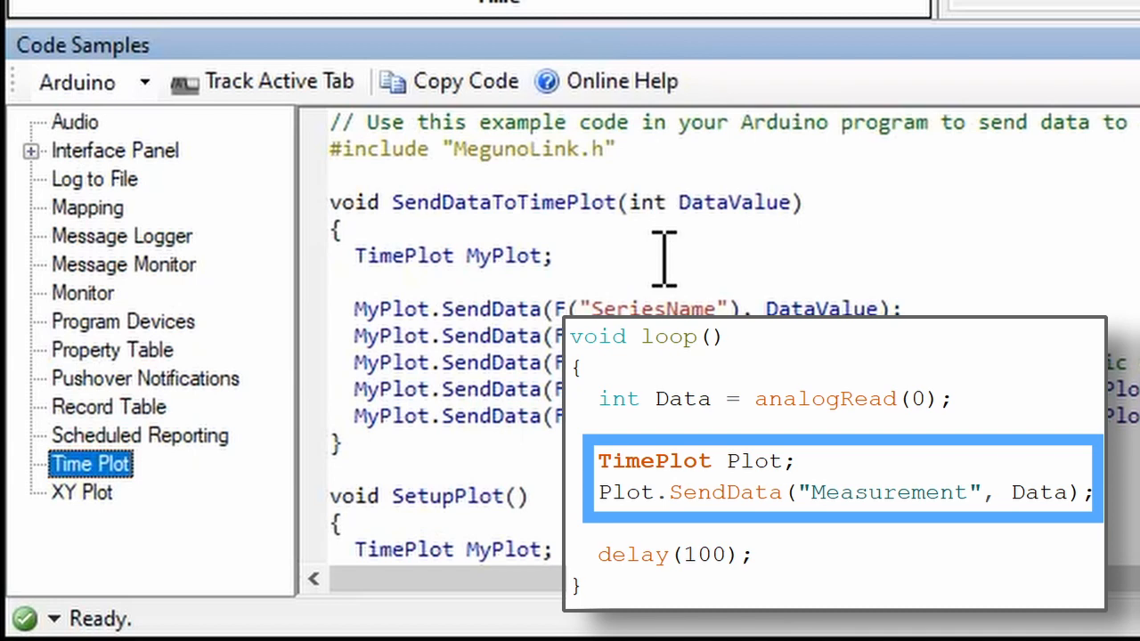
{"action": "left_click", "coordinate": [481, 80]}
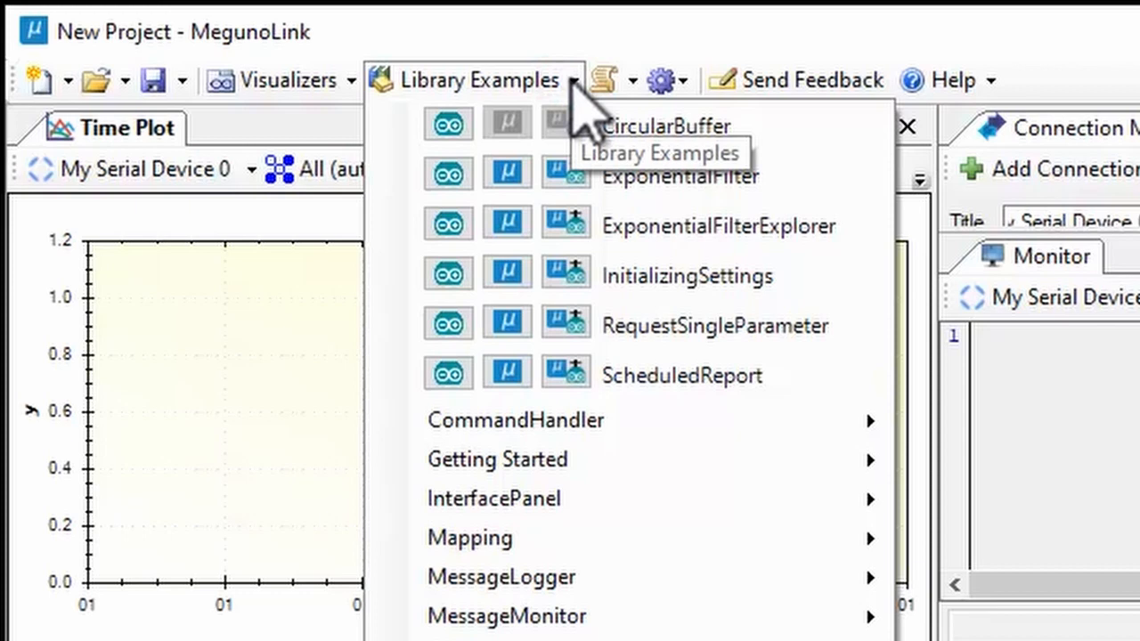
{"action": "mouse_move", "coordinate": [508, 224]}
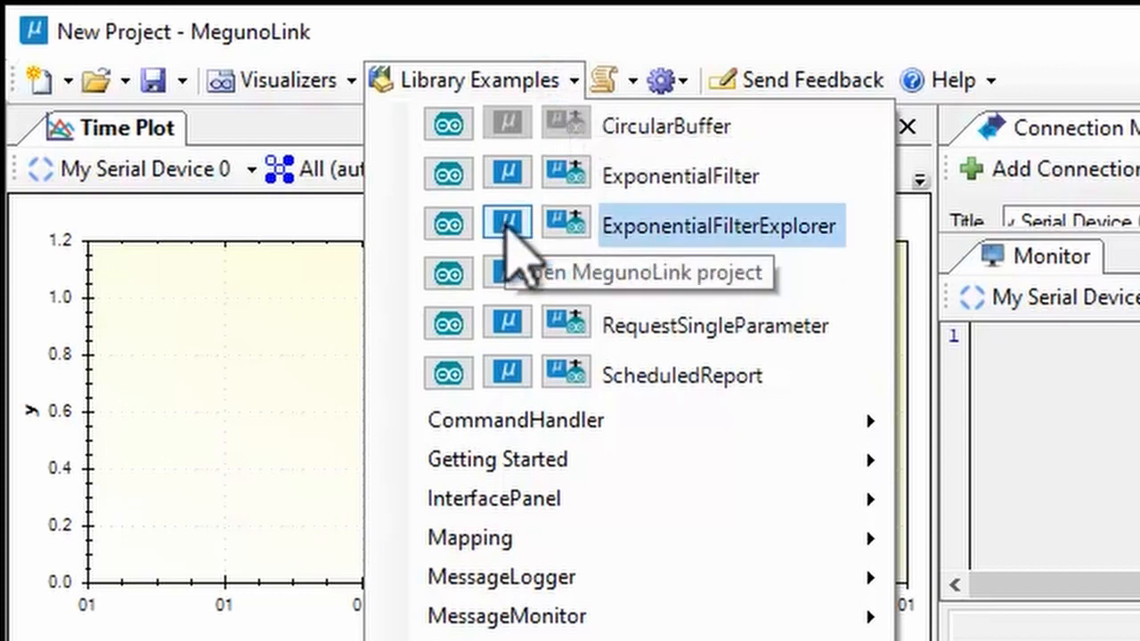
{"action": "mouse_move", "coordinate": [579, 249]}
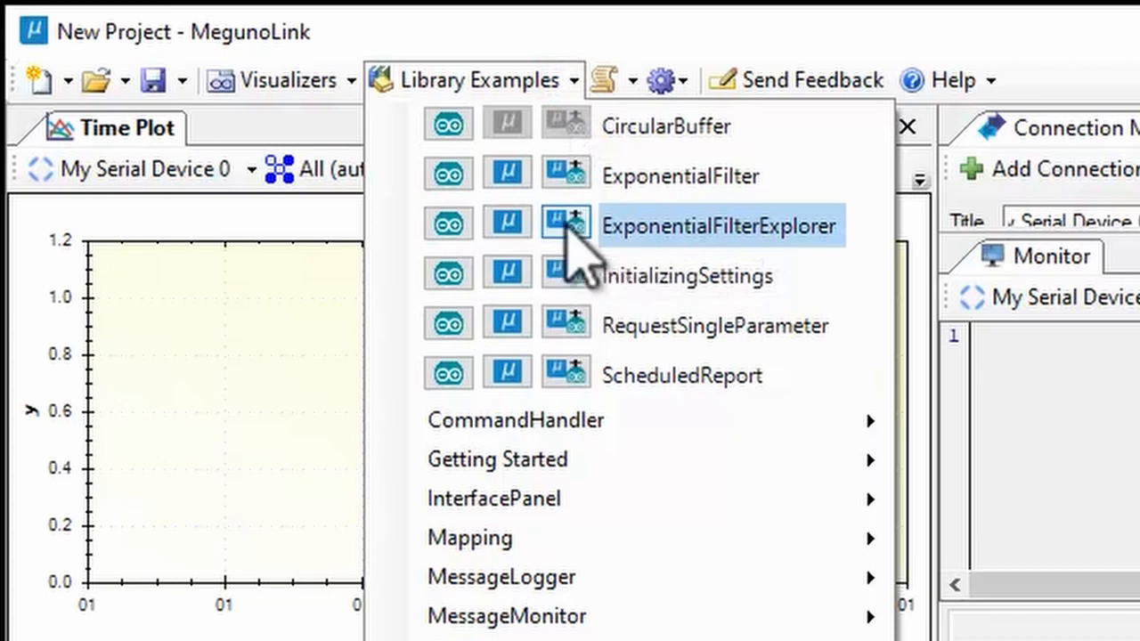
Load the ExponentialFilterExplorer example from the Library Examples list.
{"action": "left_click", "coordinate": [563, 223]}
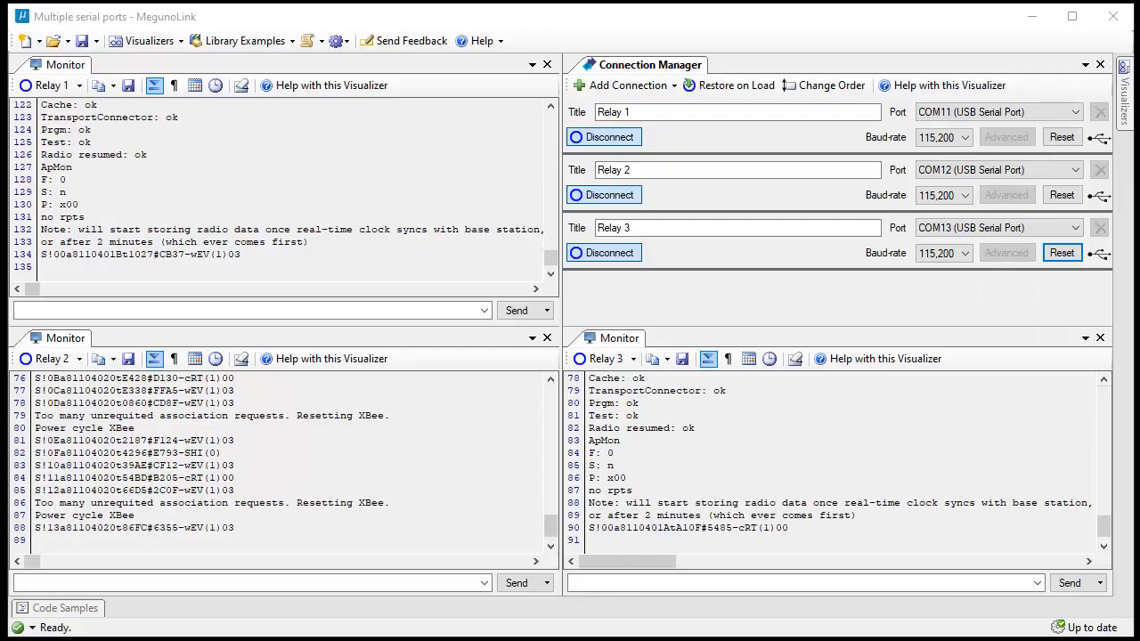
Show the Connection Manager's connection types, including UDP, TCP Server and TCP Client.
{"action": "left_click", "coordinate": [624, 85]}
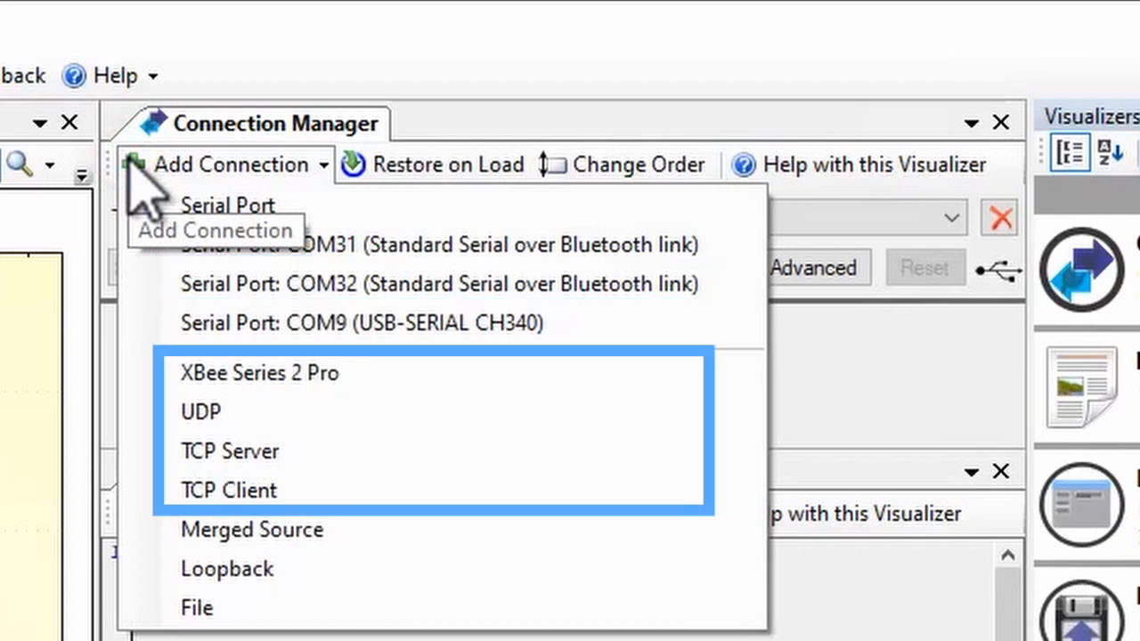
{"action": "mouse_move", "coordinate": [199, 411]}
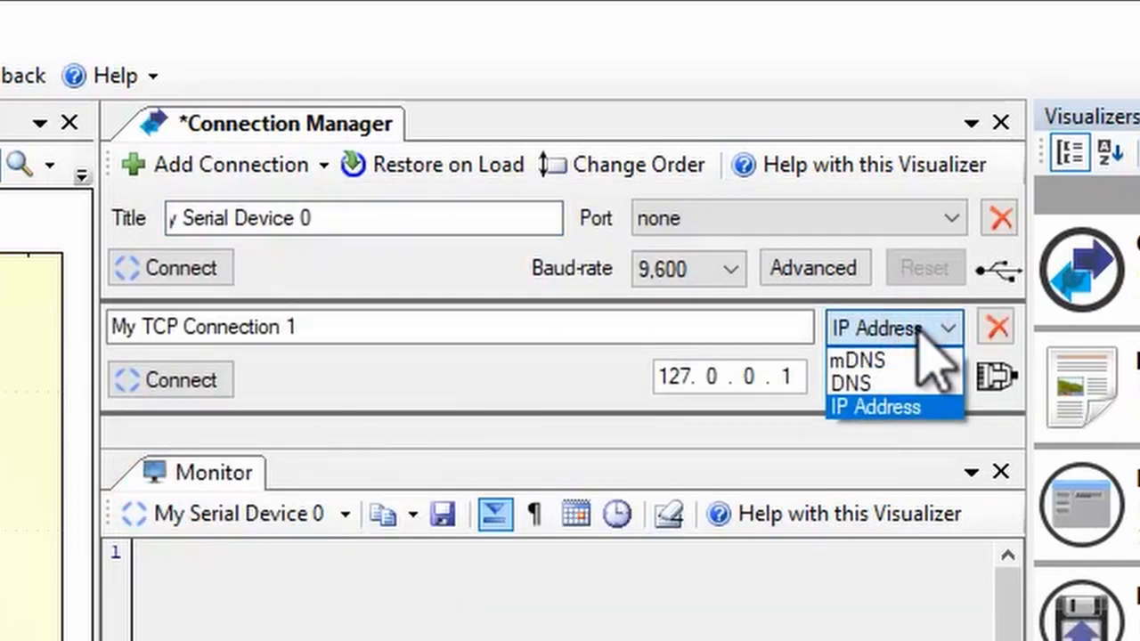
Locate the device via mDNS service _n8i-mlp._tcp on host MyDeviceb7da and name the connection Wireless Sine.
{"action": "left_click", "coordinate": [855, 359]}
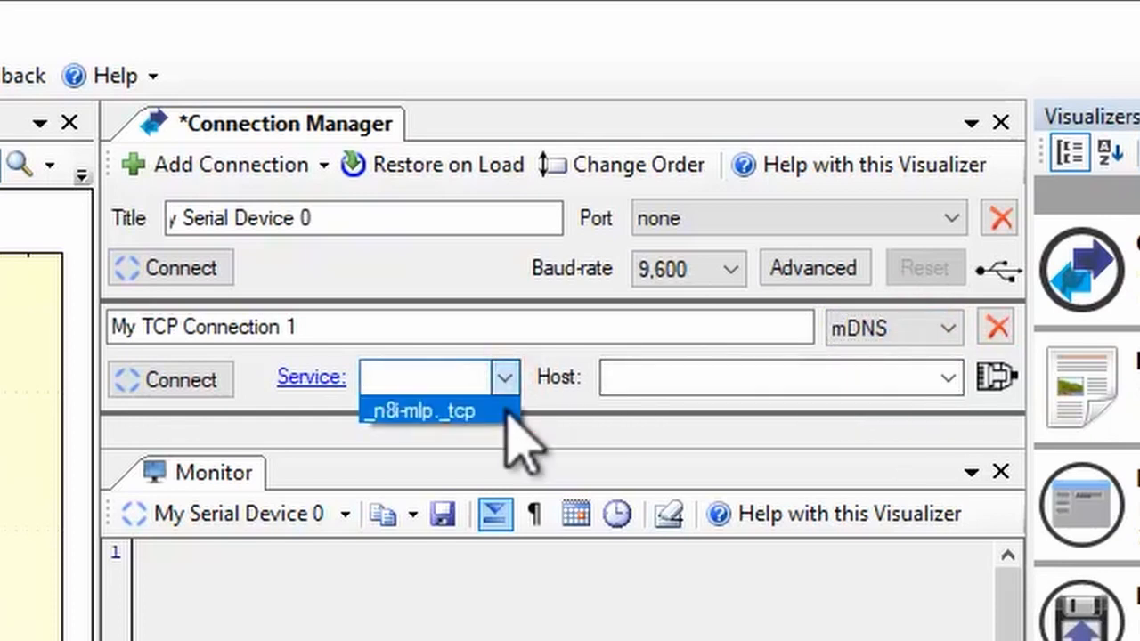
{"action": "left_click", "coordinate": [419, 409]}
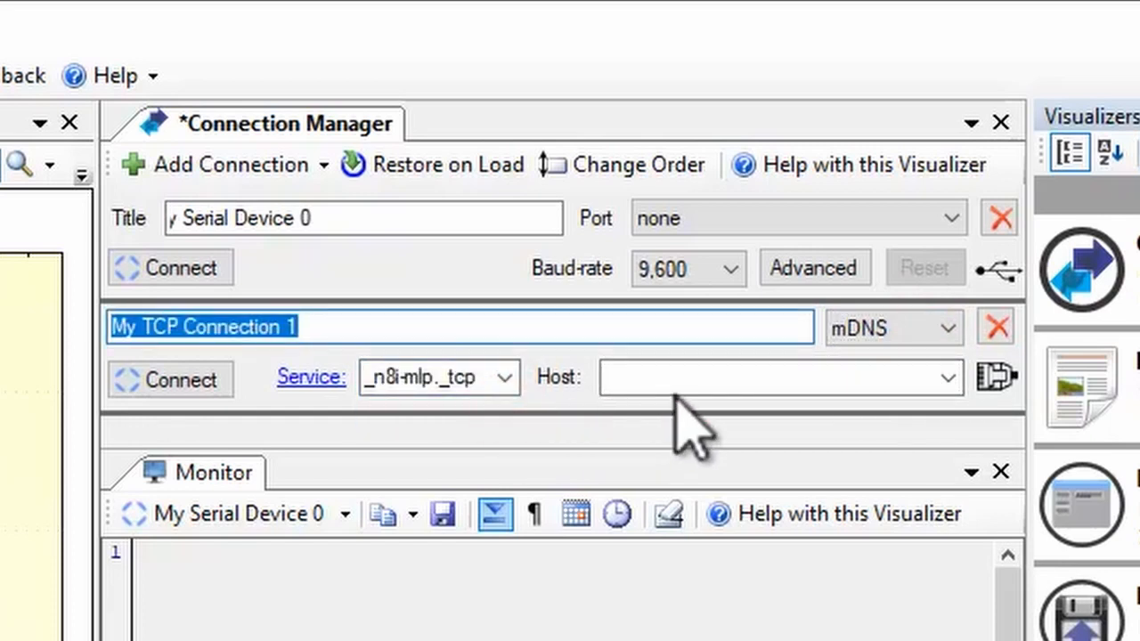
{"action": "left_click", "coordinate": [948, 378]}
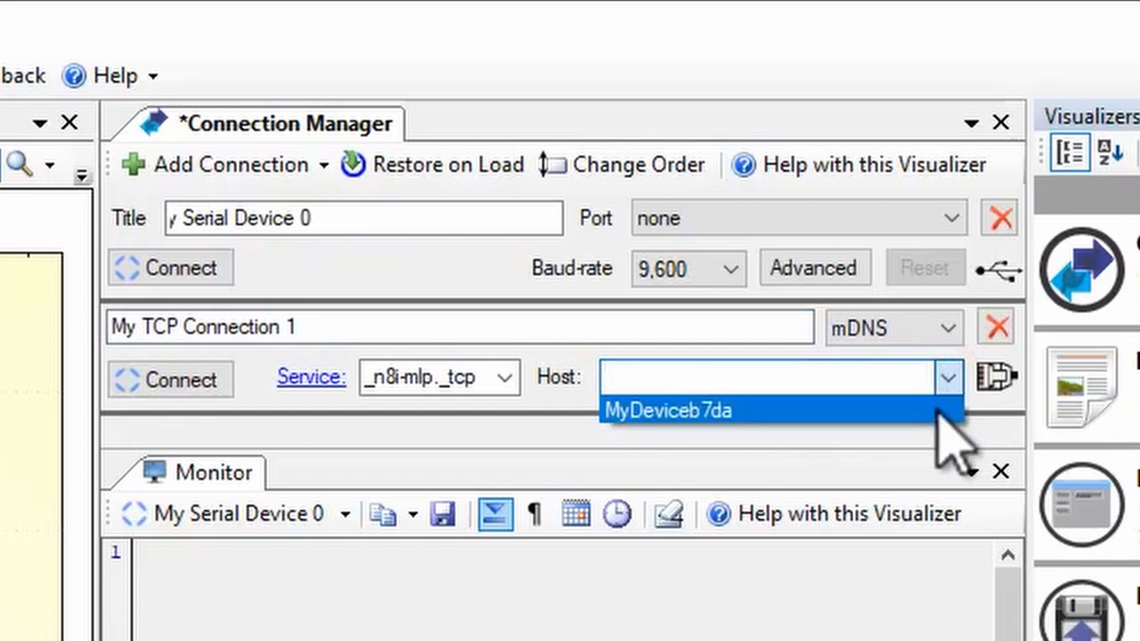
{"action": "left_click", "coordinate": [666, 410]}
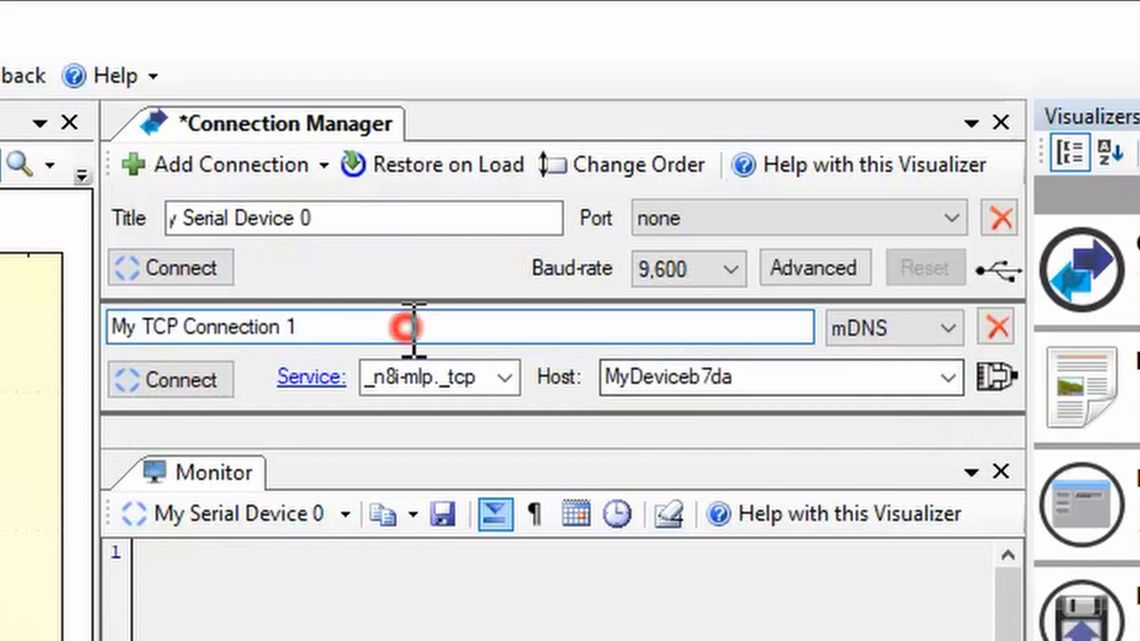
{"action": "type", "text": "Wireless Sine"}
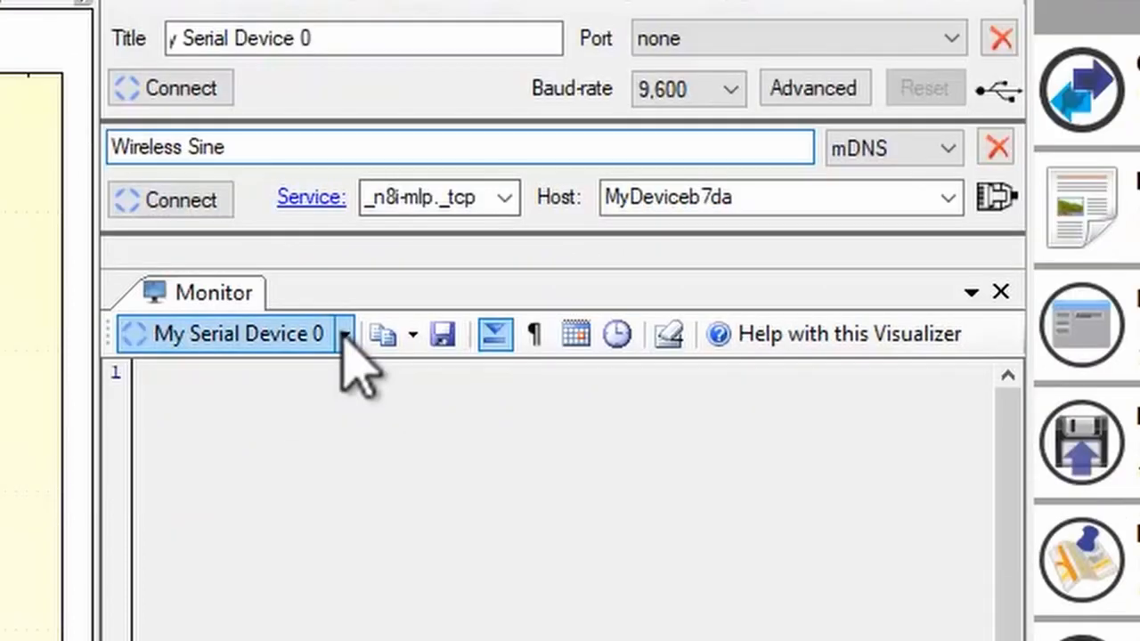
Choose Wireless Sine from the Monitor's source list as the source for all visualizers.
{"action": "left_click", "coordinate": [228, 333]}
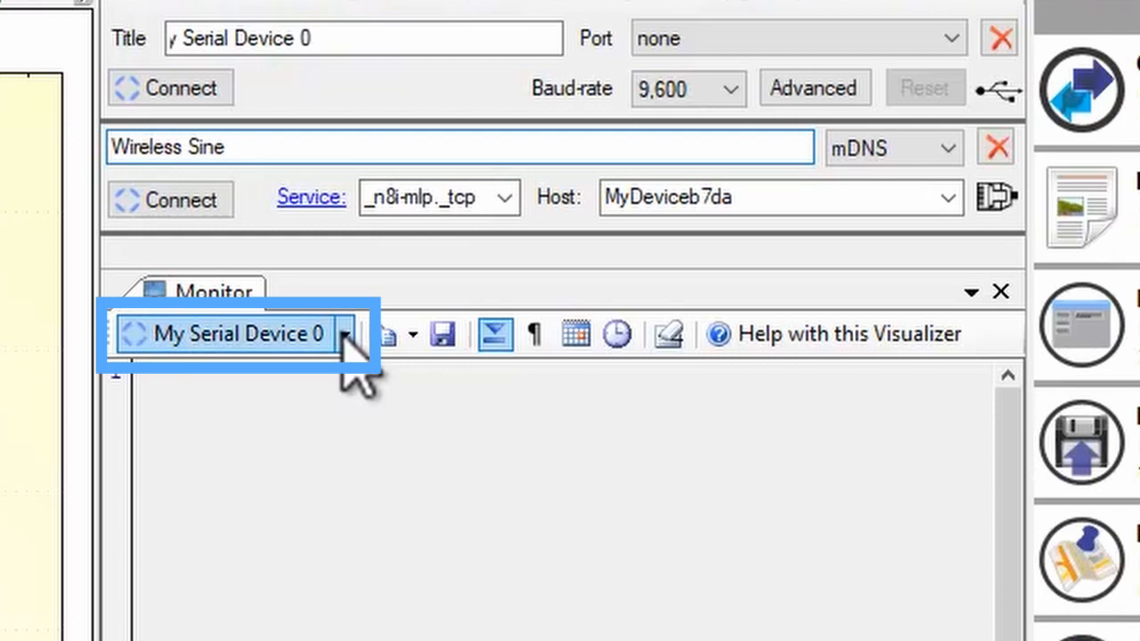
{"action": "left_click", "coordinate": [346, 335]}
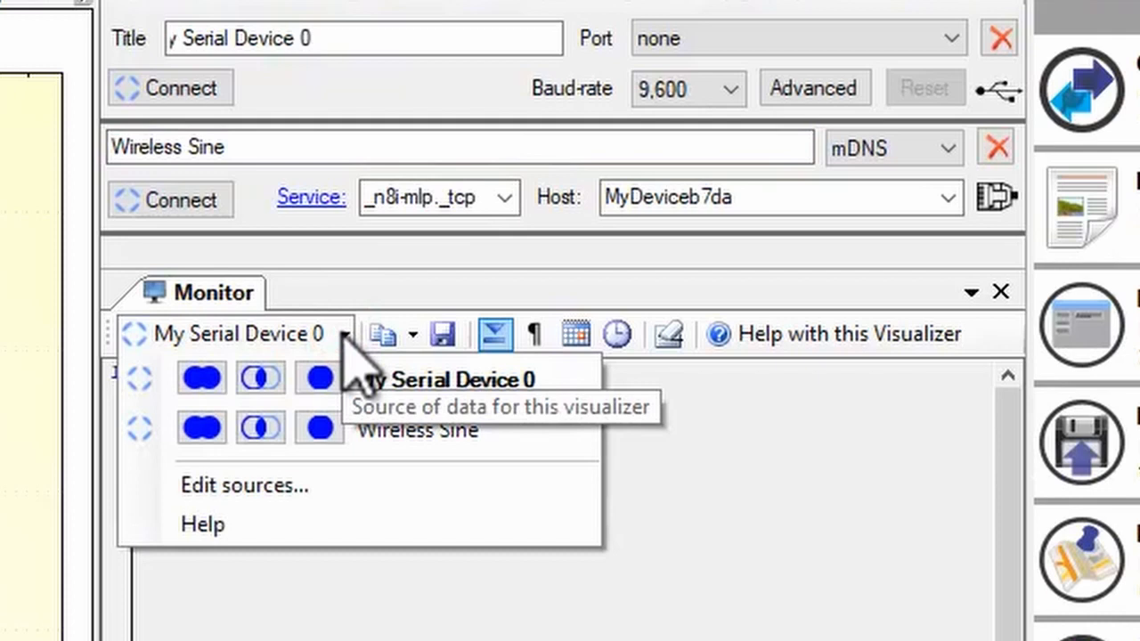
{"action": "mouse_move", "coordinate": [356, 467]}
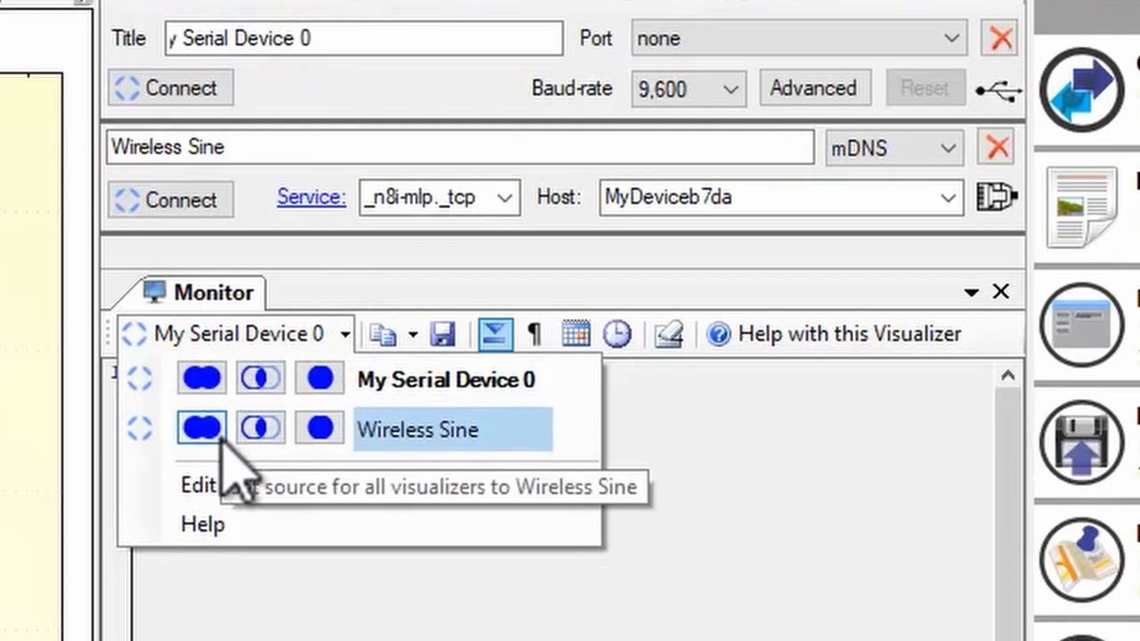
{"action": "left_click", "coordinate": [417, 429]}
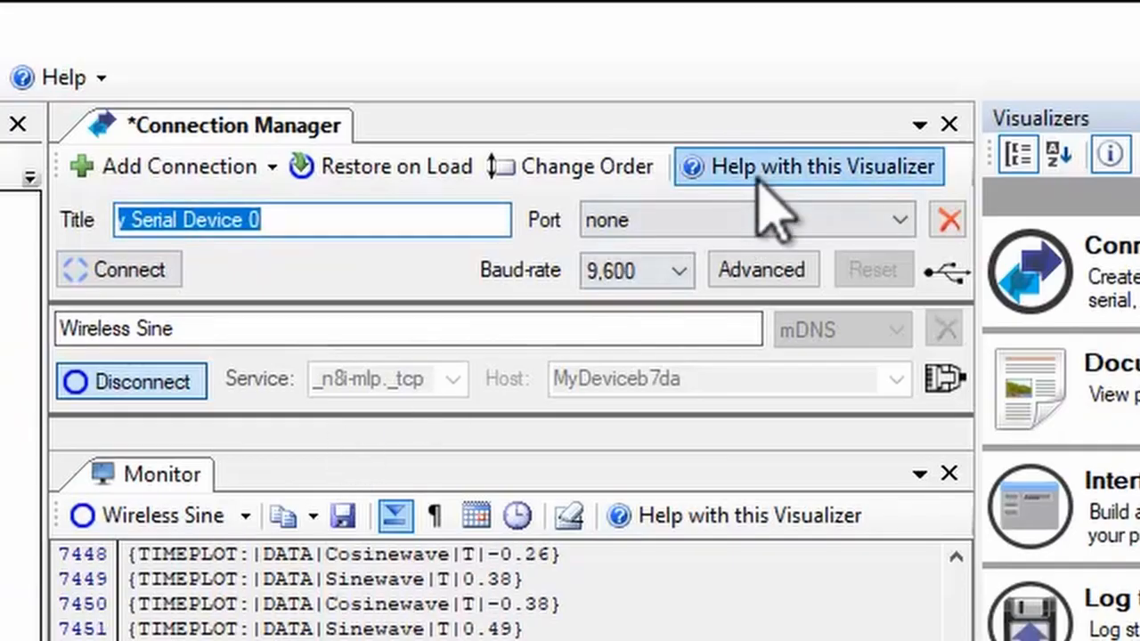
{"action": "mouse_move", "coordinate": [766, 213]}
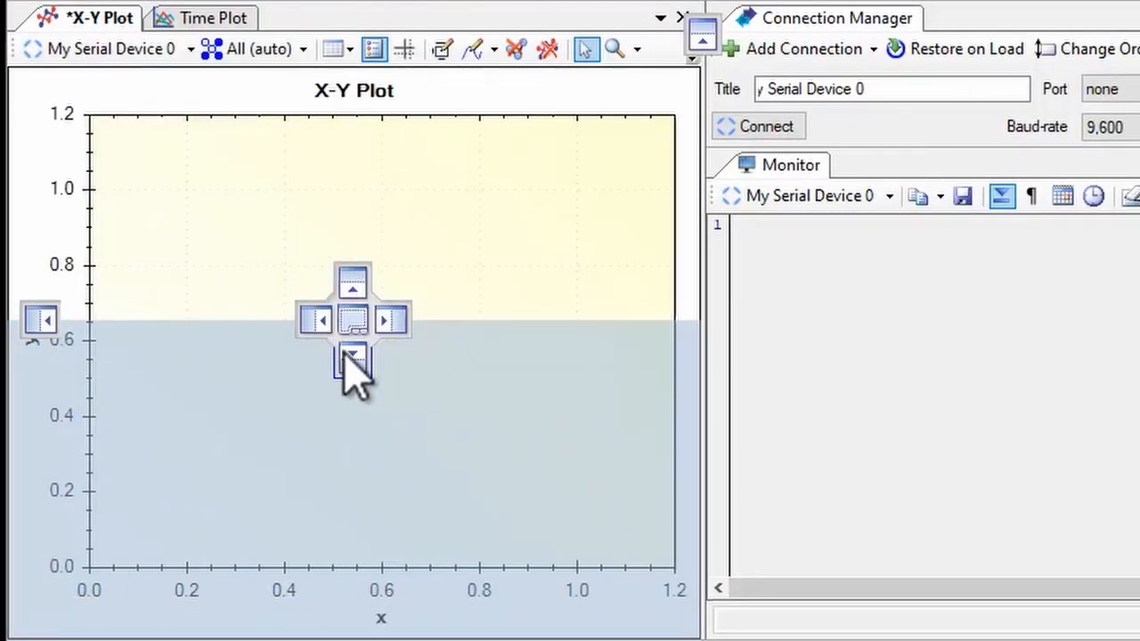
Dock an X-Y Plot into the layout and set the serial baud rate to 115,200.
{"action": "left_click", "coordinate": [352, 359]}
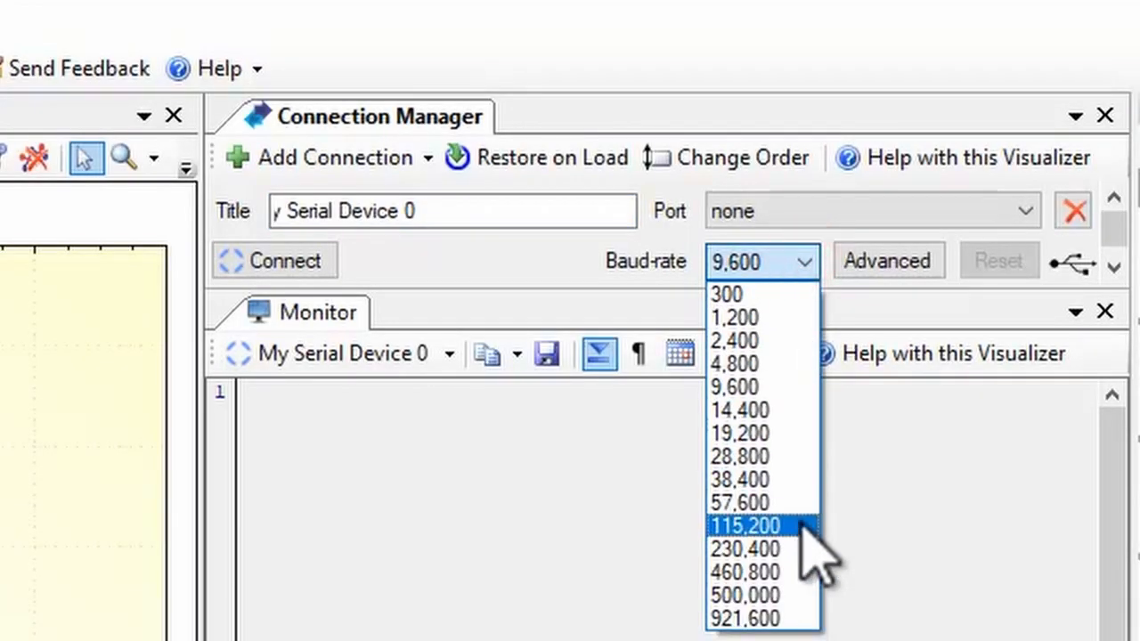
{"action": "left_click", "coordinate": [746, 526]}
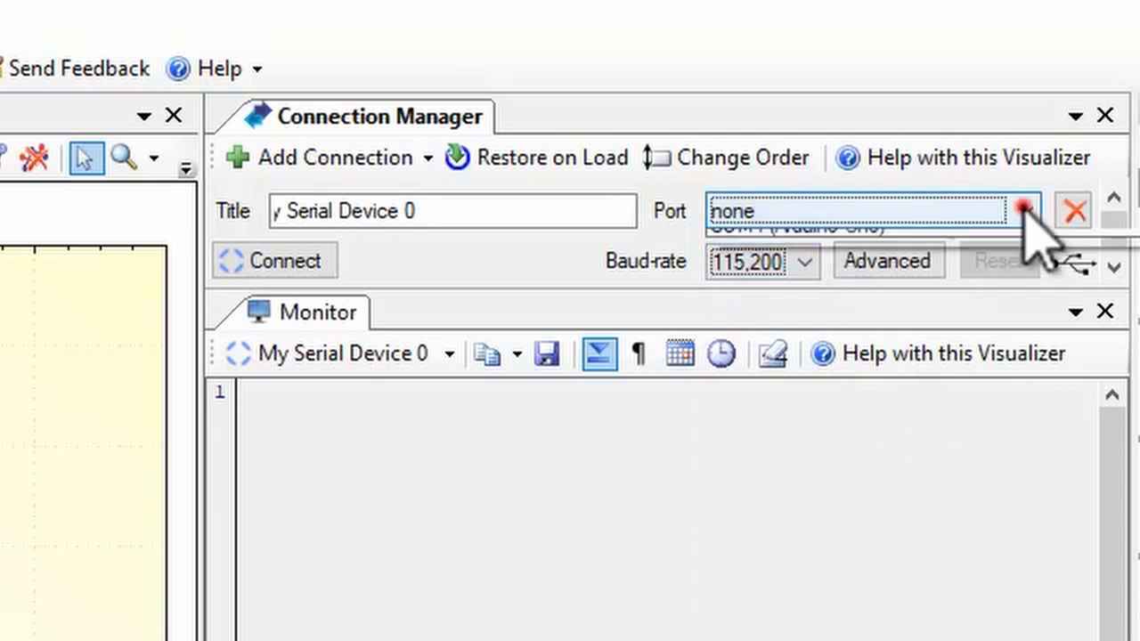